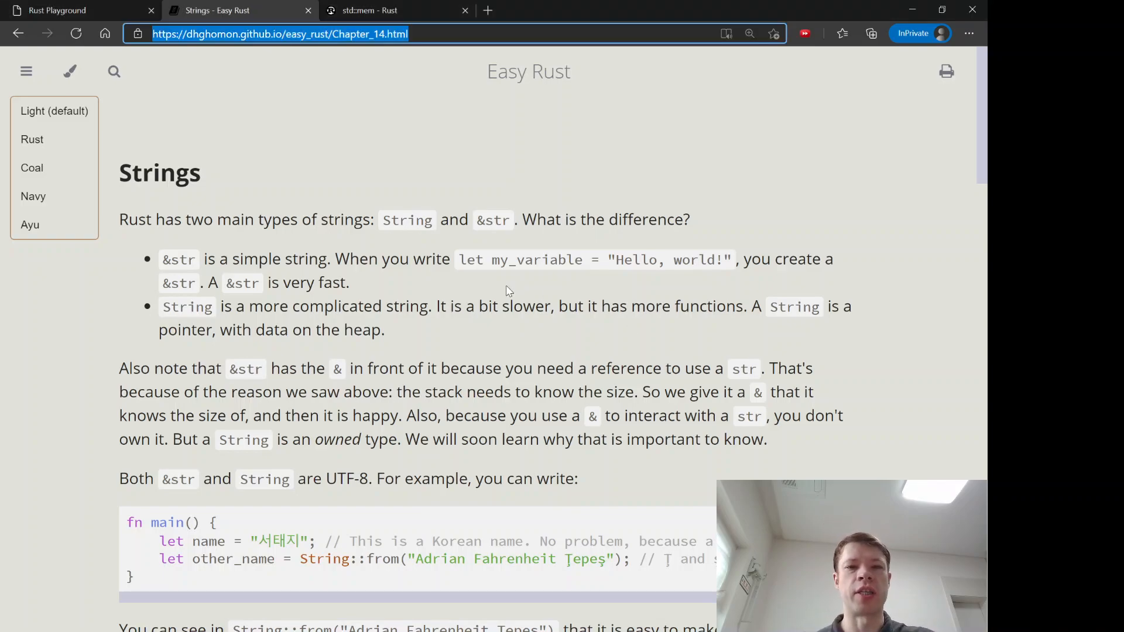
- Dismiss the theme menu and mark the &str type in the Easy Rust introduction
{"action": "left_click", "coordinate": [69, 72]}
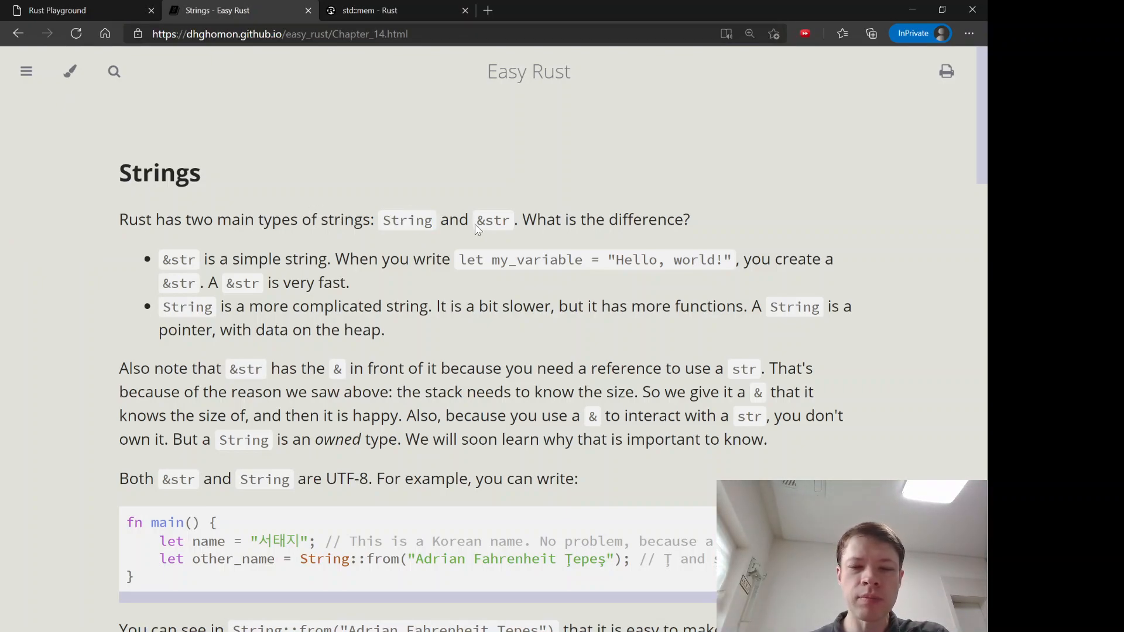
{"action": "double_click", "coordinate": [406, 219]}
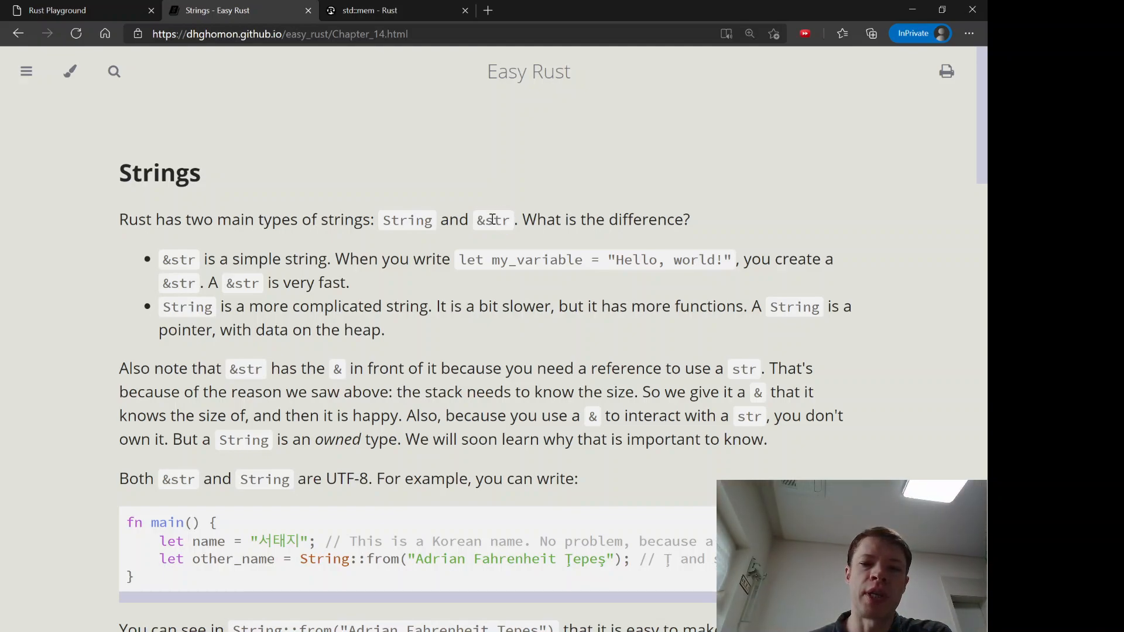
{"action": "double_click", "coordinate": [496, 219]}
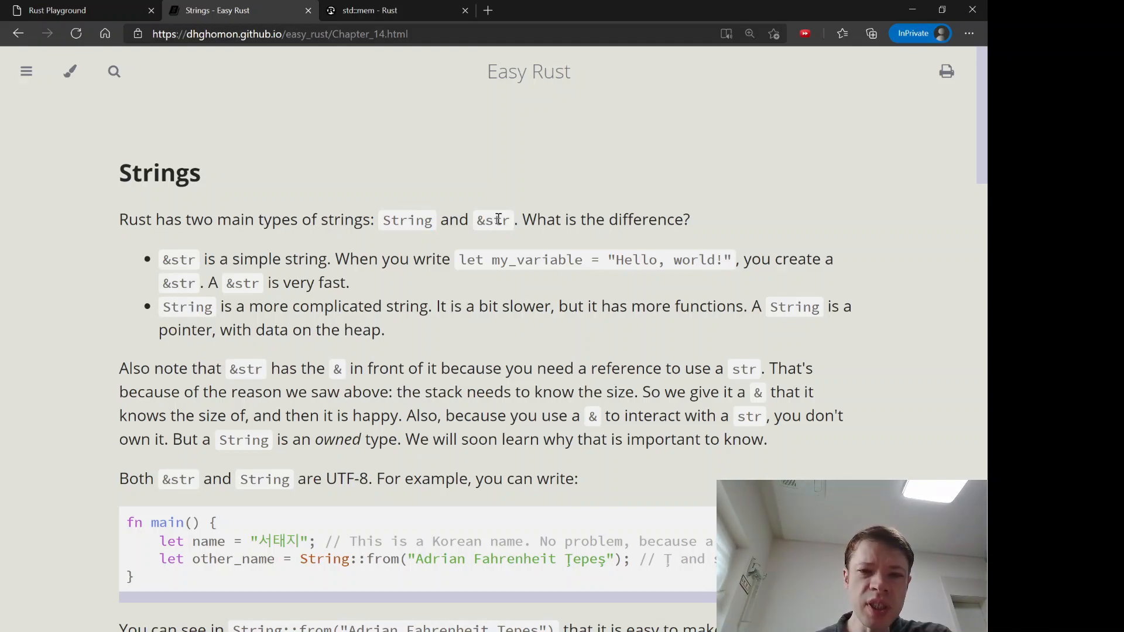
{"action": "double_click", "coordinate": [493, 219]}
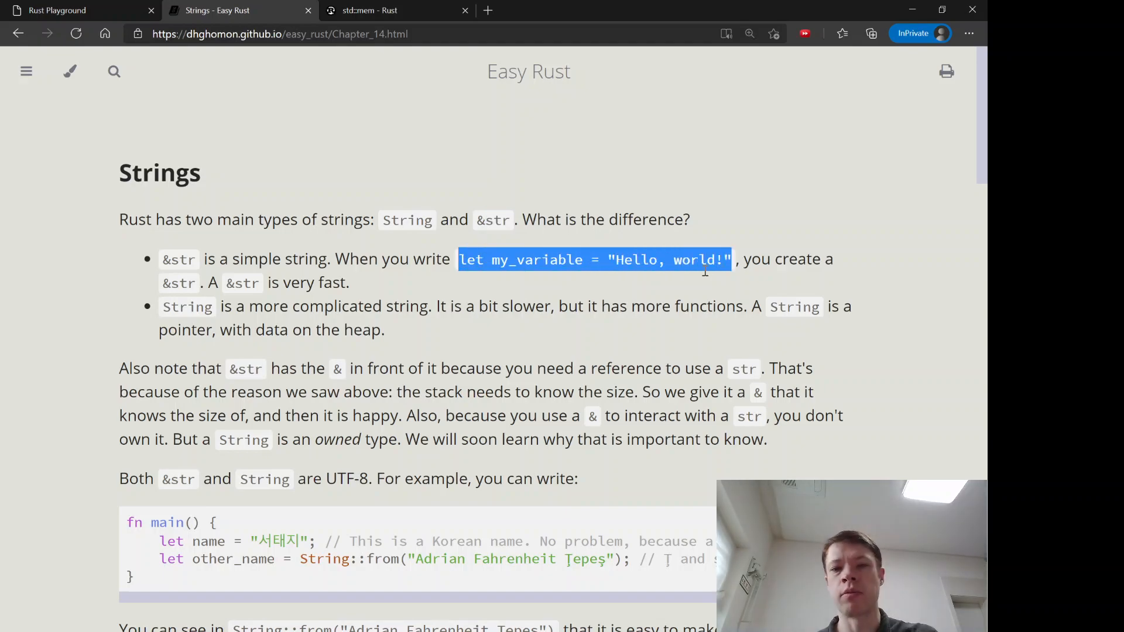
- In the Playground, write let my_variable = "Hello, world!"; with a // &str comment, then return to Easy Rust
{"action": "left_click", "coordinate": [78, 11]}
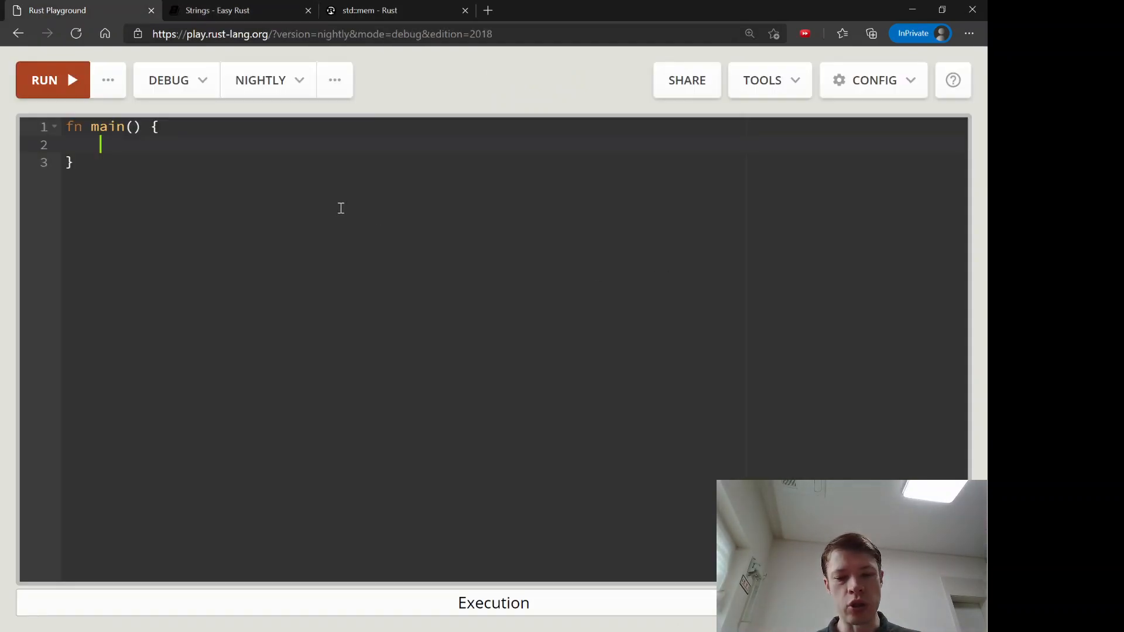
{"action": "type", "text": "let my_variable = \"Hello, world!\";"}
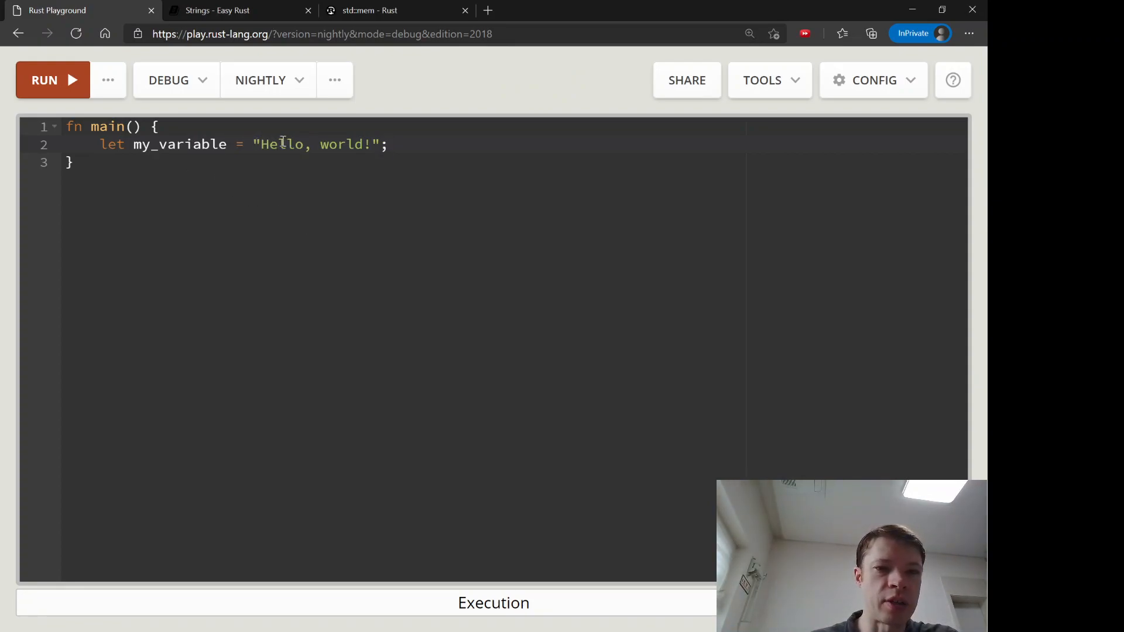
{"action": "type", "text": "//"}
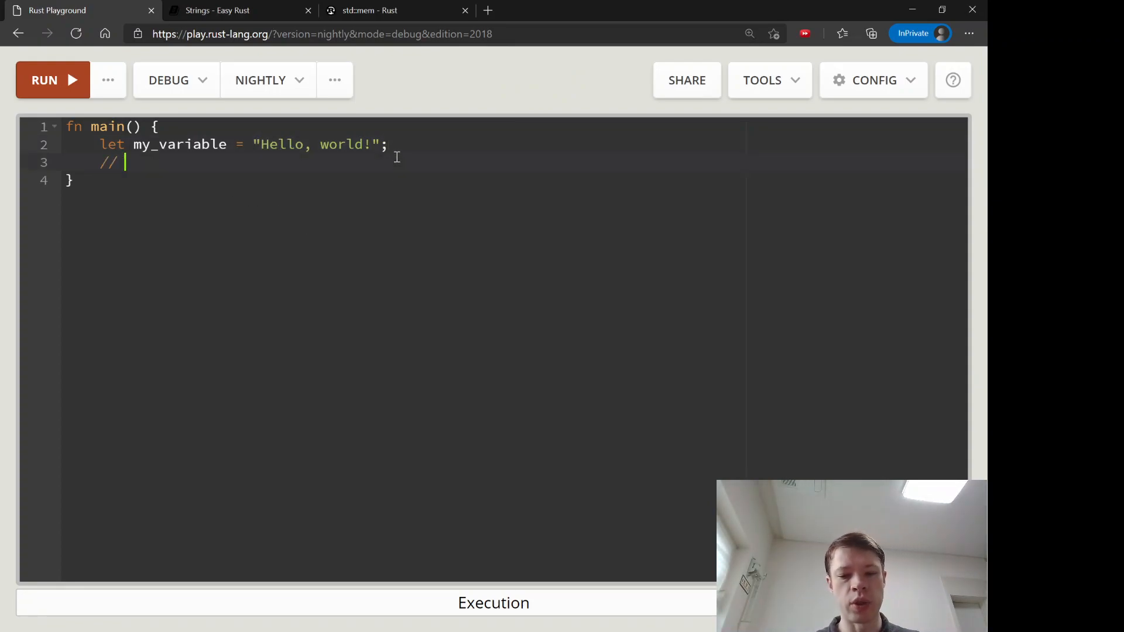
{"action": "type", "text": "&str"}
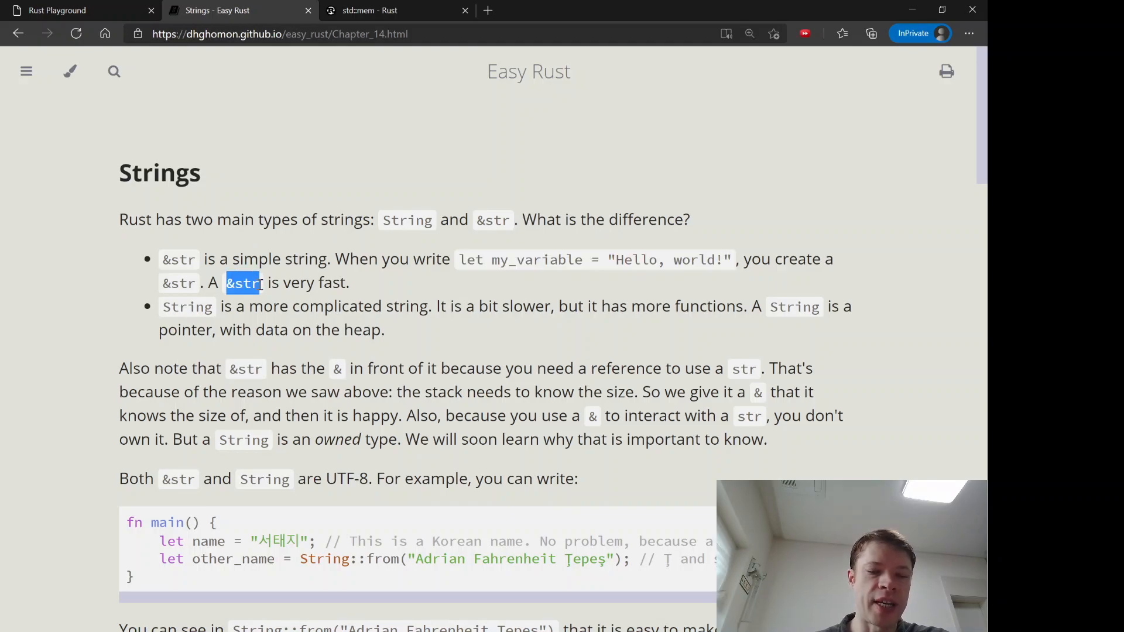
{"action": "left_click", "coordinate": [57, 11]}
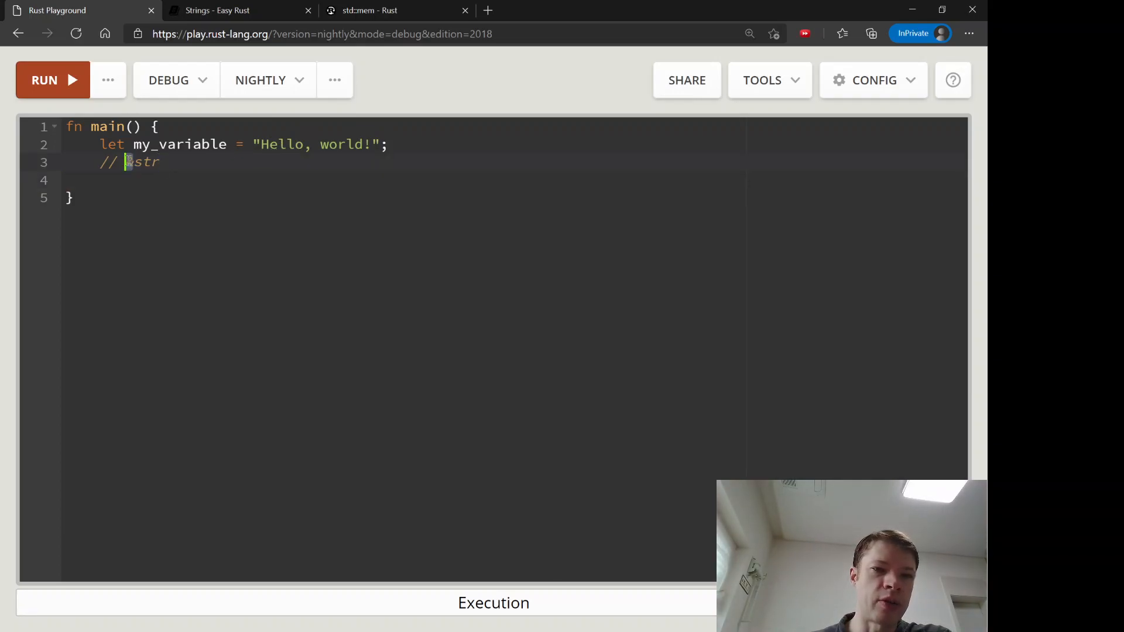
{"action": "left_click", "coordinate": [218, 10]}
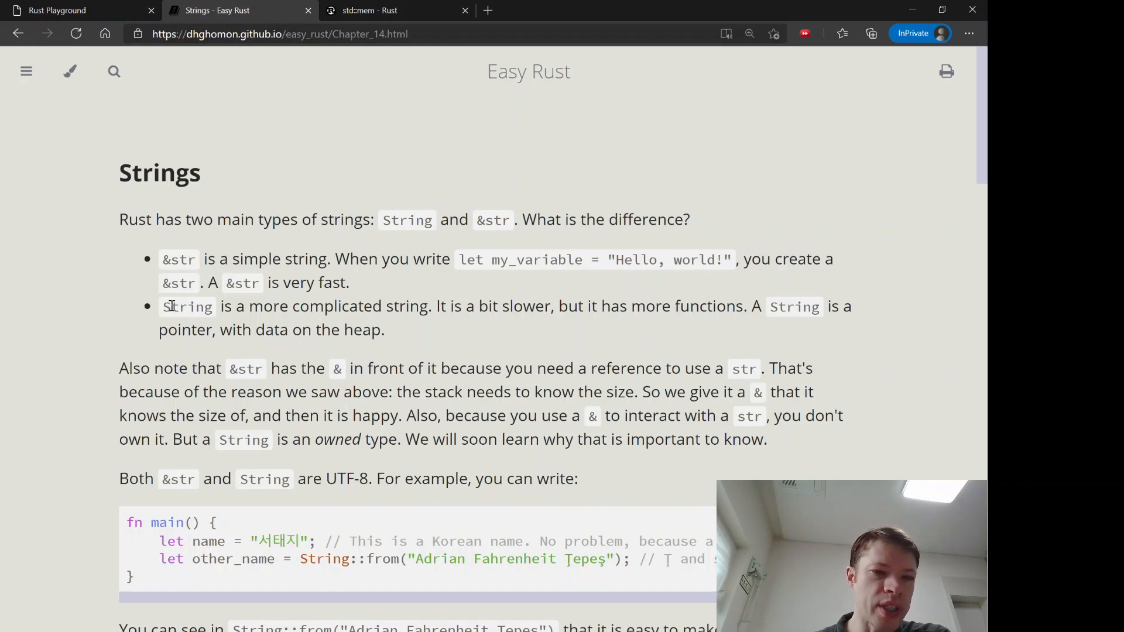
- Read the String vs &str explanation, picking out String and &str, and return to the Playground code
{"action": "double_click", "coordinate": [187, 306]}
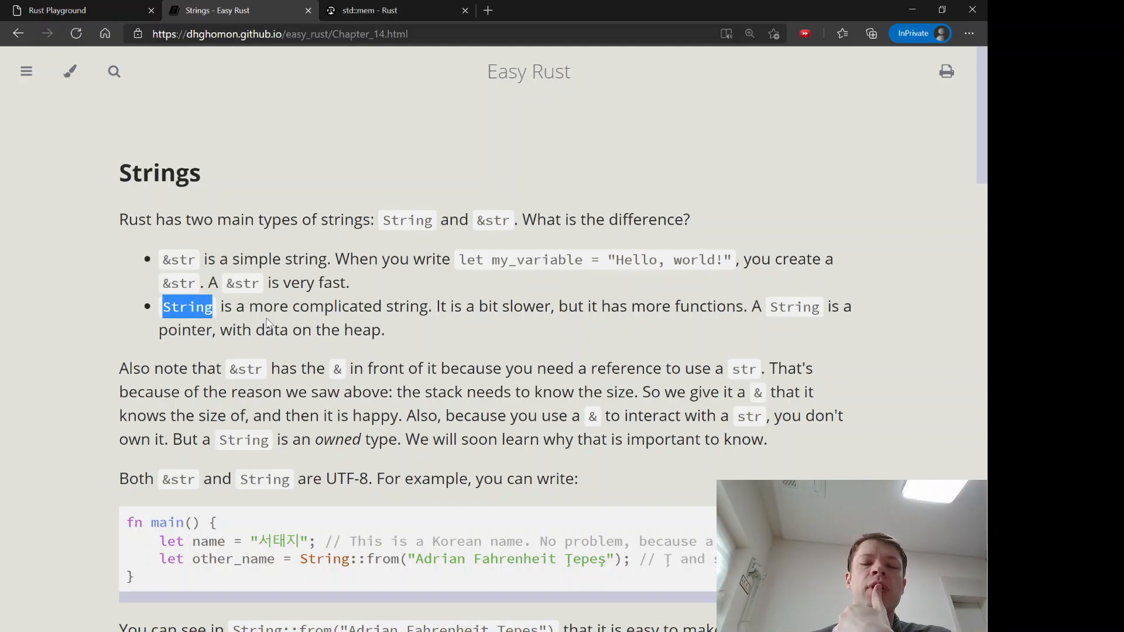
{"action": "mouse_move", "coordinate": [278, 322]}
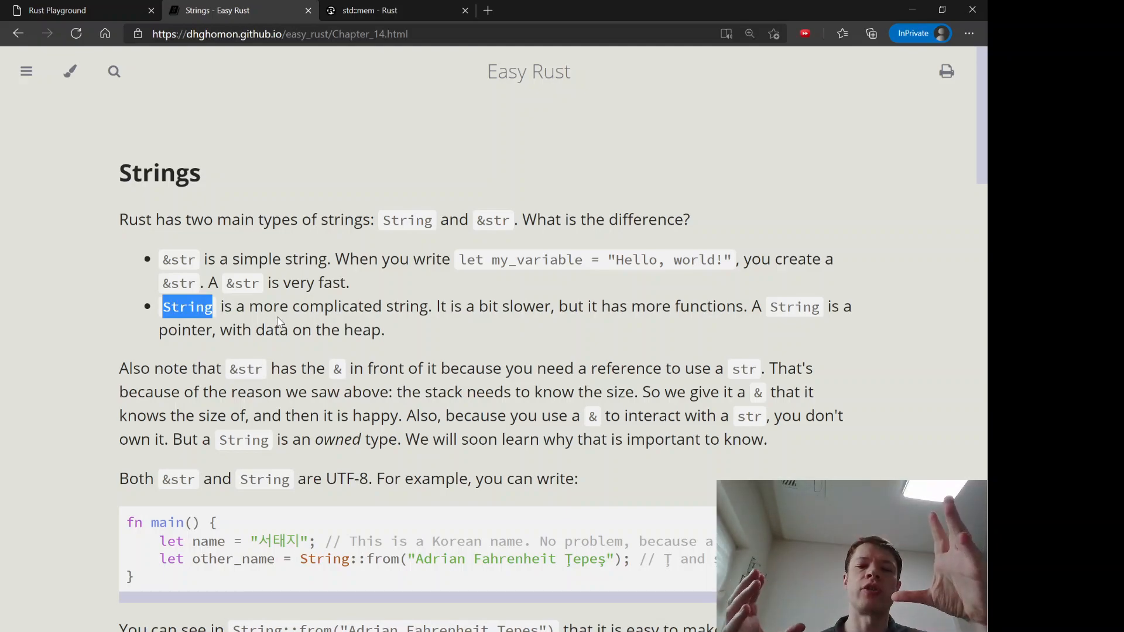
{"action": "mouse_move", "coordinate": [419, 315]}
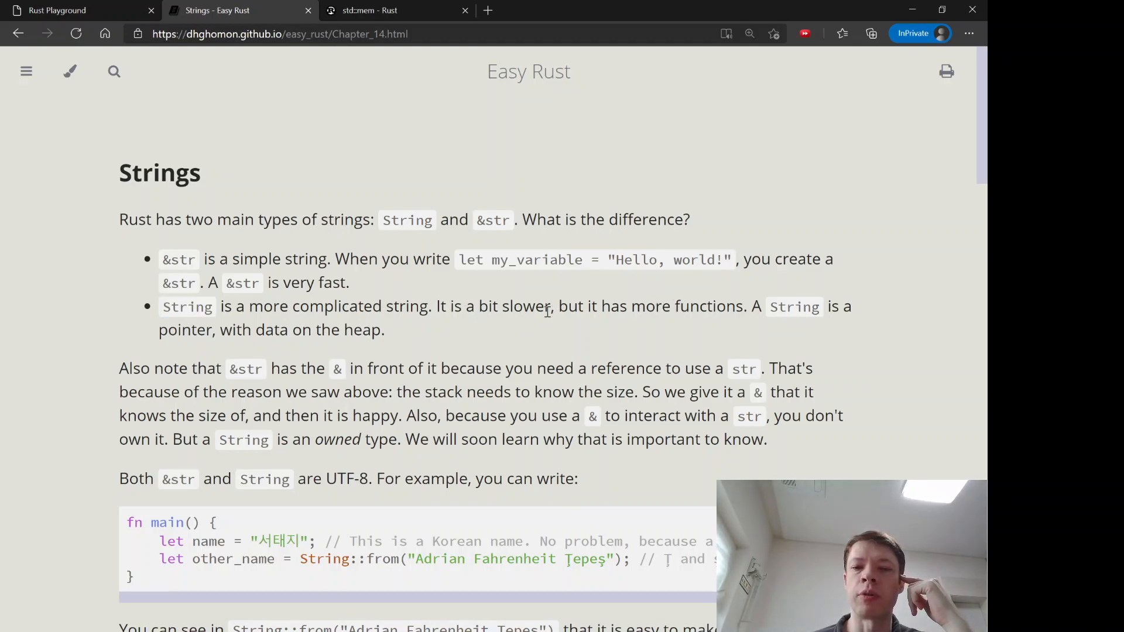
{"action": "scroll", "scroll_direction": "down", "scroll_amount": 3}
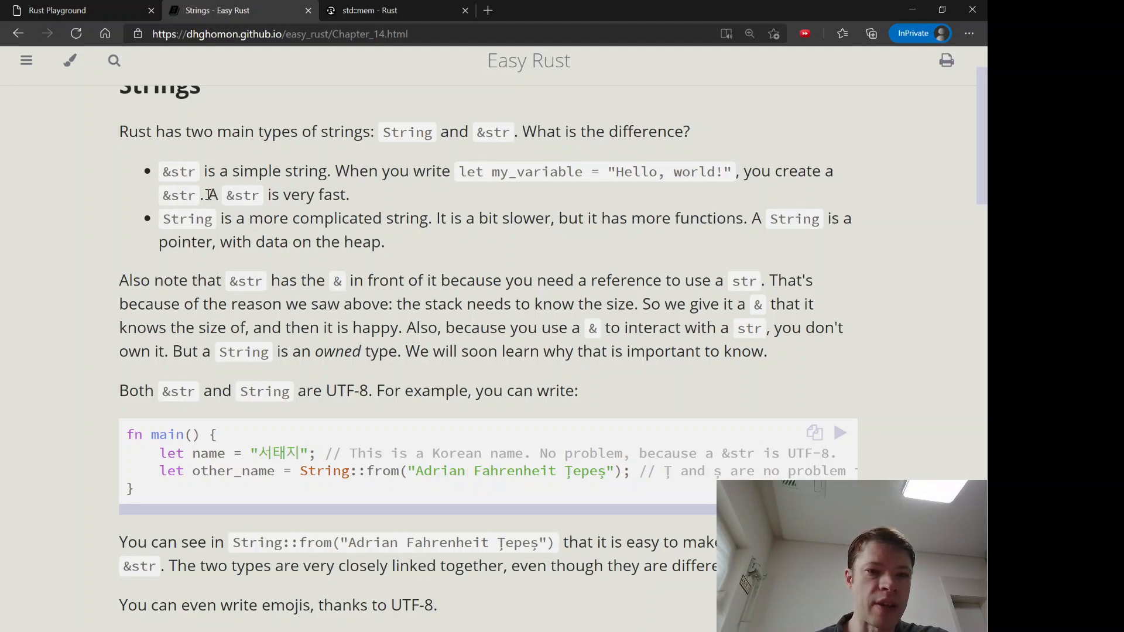
{"action": "double_click", "coordinate": [231, 195]}
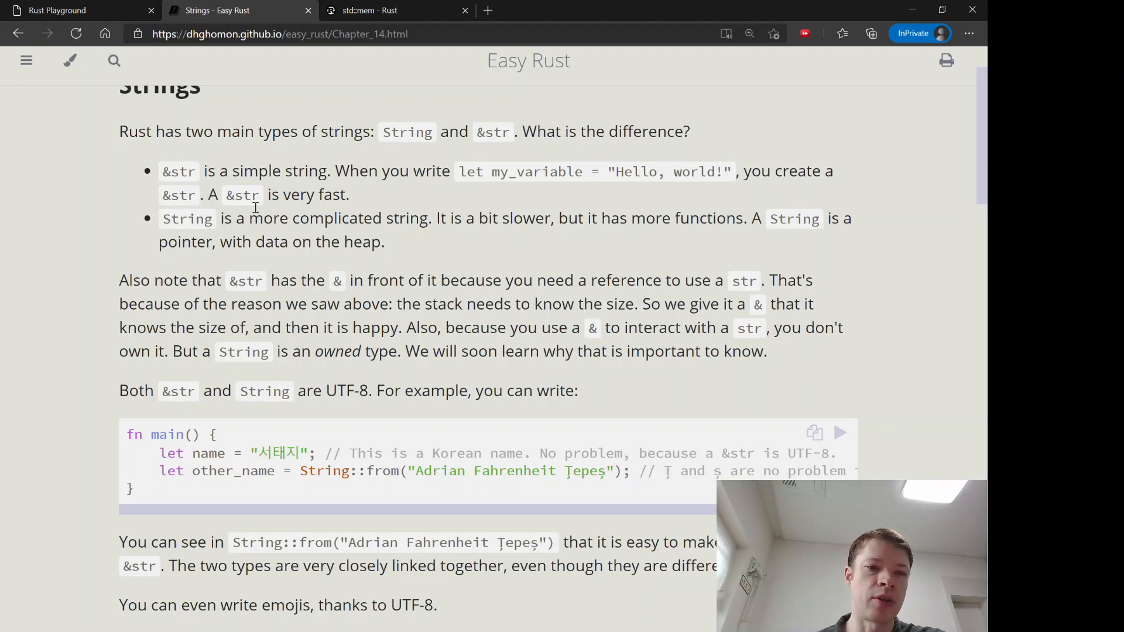
{"action": "left_click", "coordinate": [58, 11]}
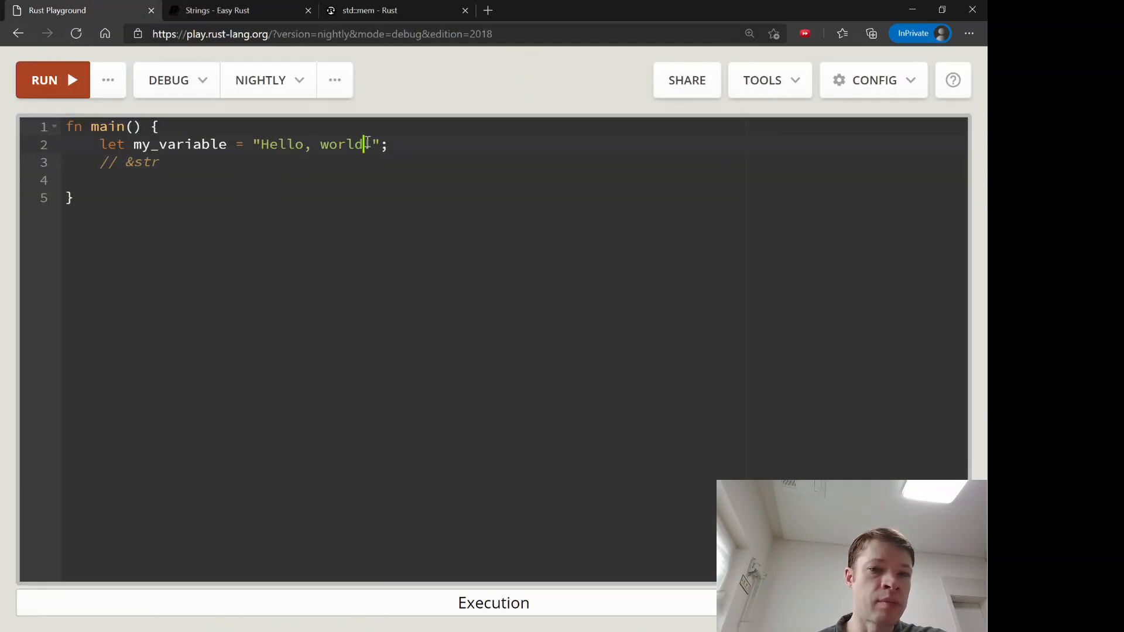
- Type placeholder text, then go to Easy Rust and scroll to the UTF-8 Korean-name example to copy
{"action": "type", "text": "ntnthnthnthnthn"}
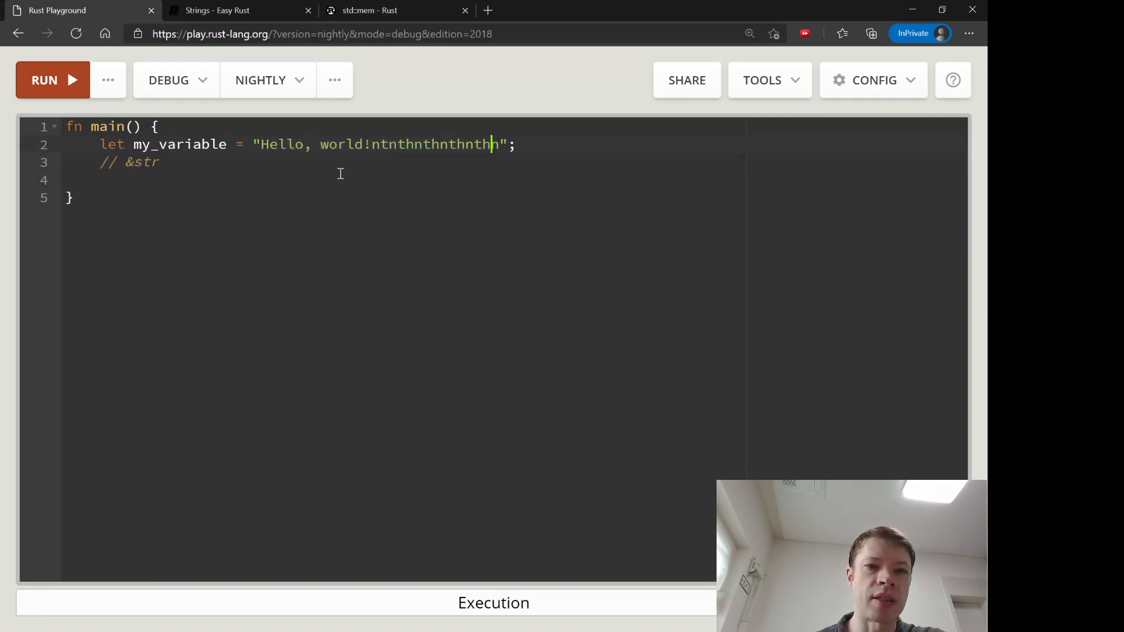
{"action": "left_click", "coordinate": [240, 11]}
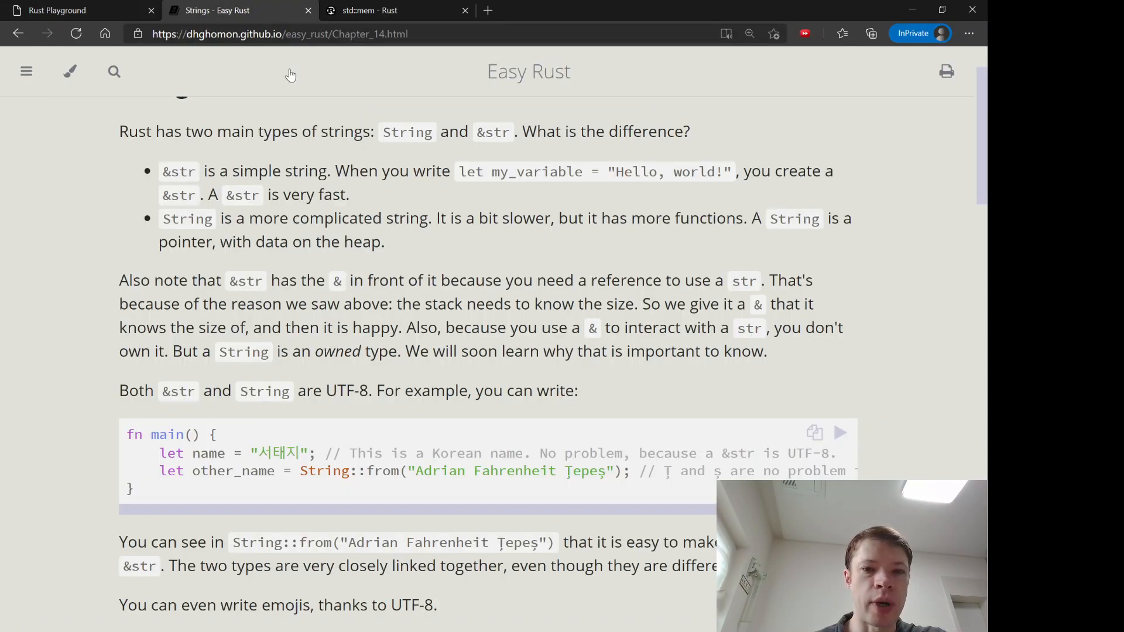
{"action": "scroll", "scroll_direction": "down", "scroll_amount": 3}
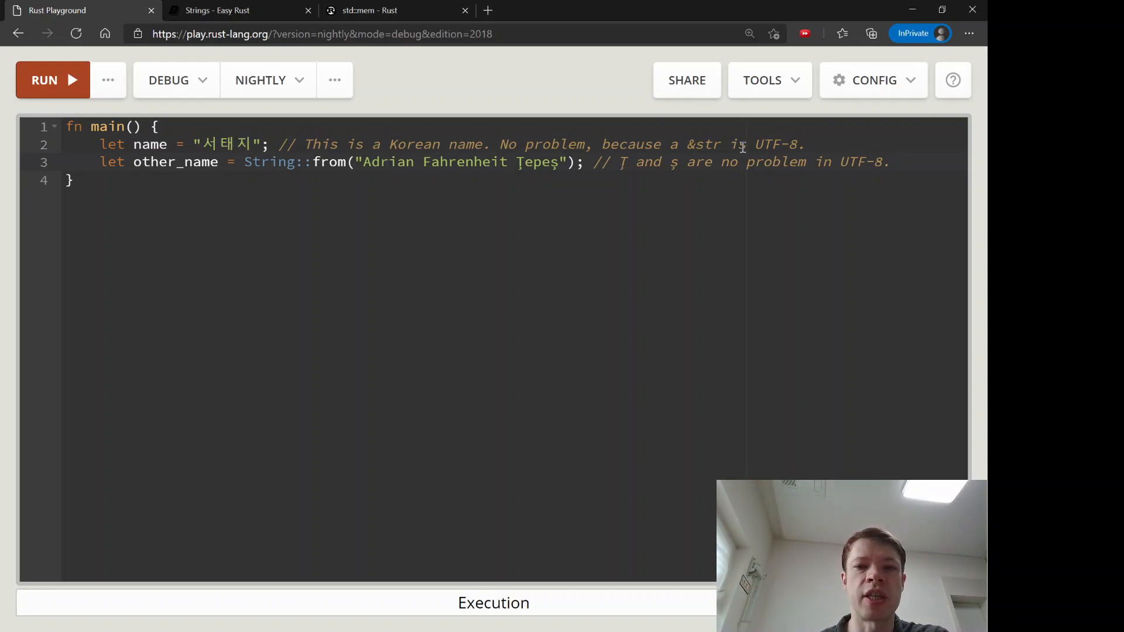
- Write a let n = String::from("") line over the accented-name example
{"action": "left_click", "coordinate": [216, 143]}
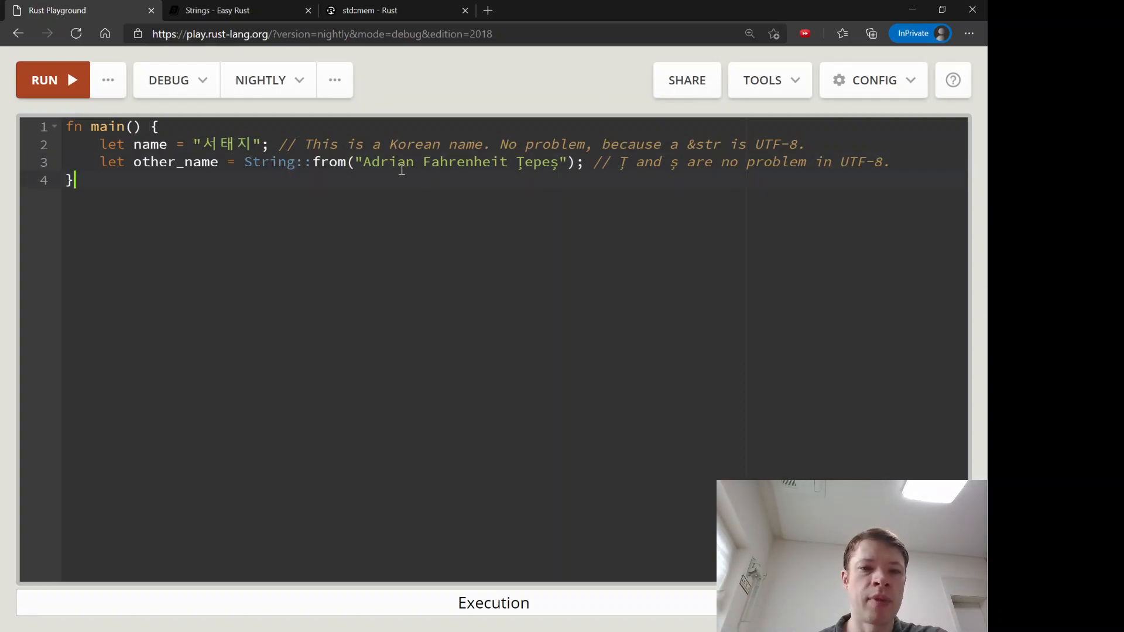
{"action": "left_click_drag", "start_coordinate": [364, 162], "coordinate": [443, 161]}
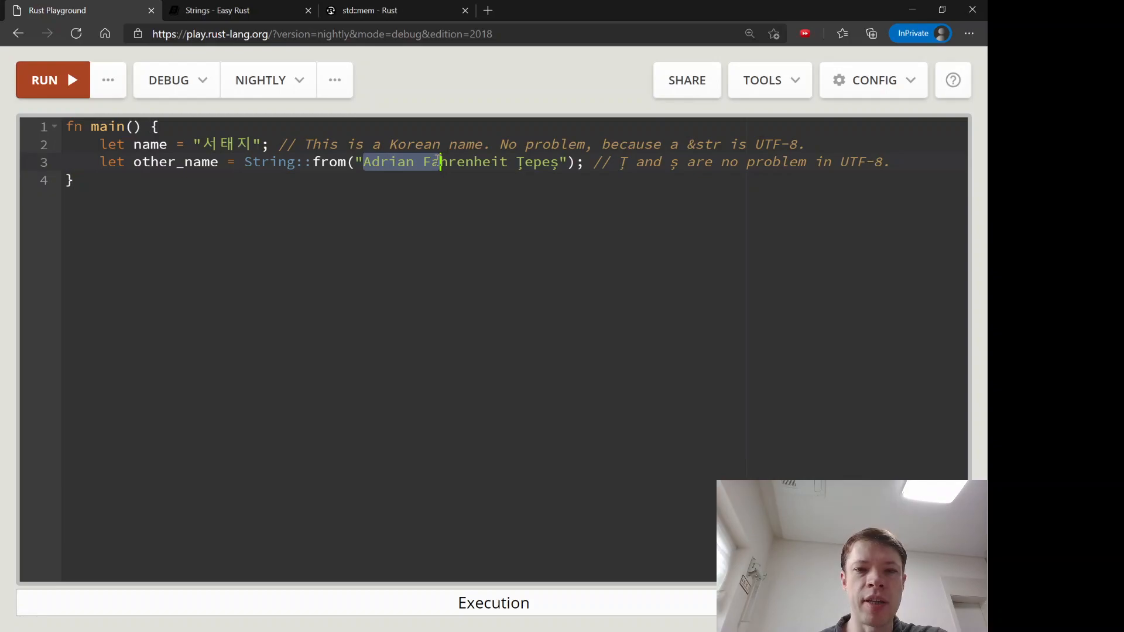
{"action": "type", "text": "I"}
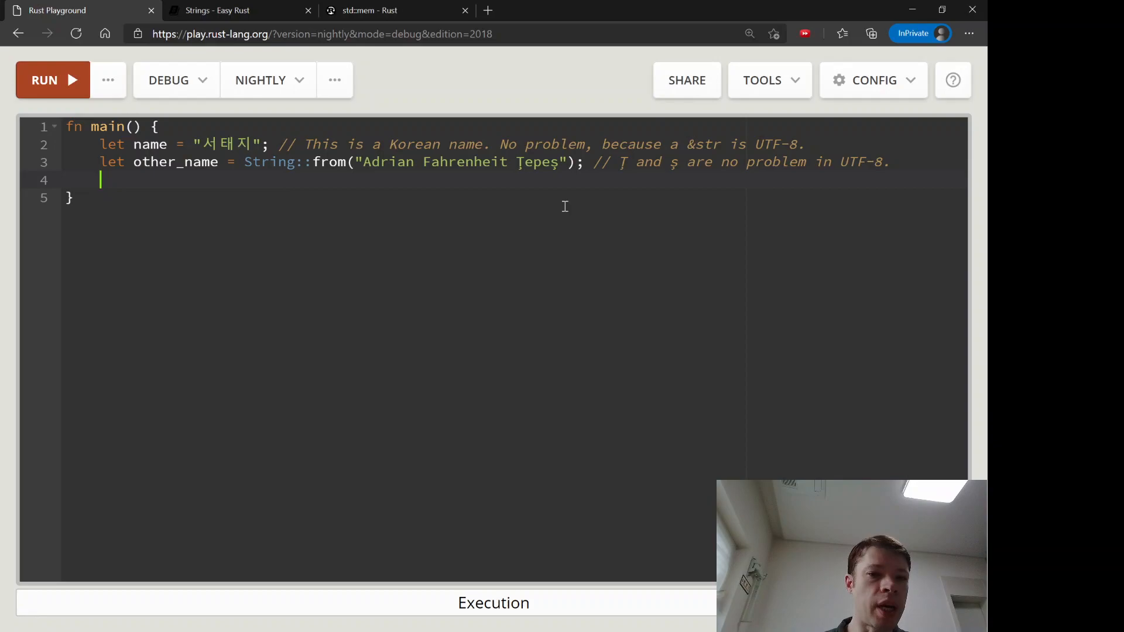
{"action": "type", "text": "let n = \""}
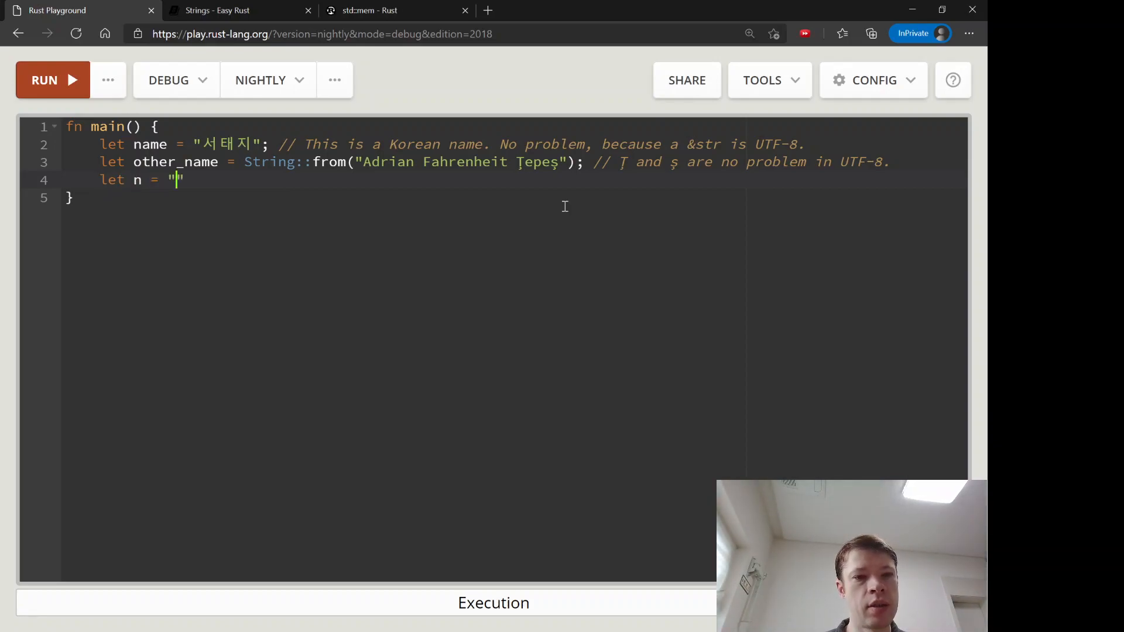
{"action": "type", "text": "St"}
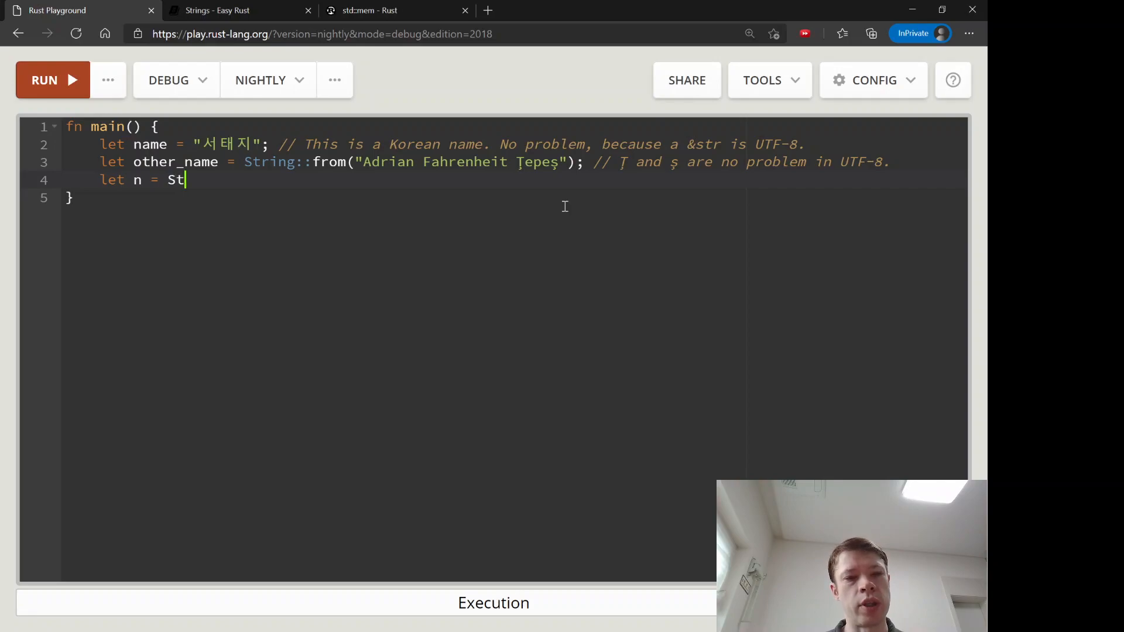
{"action": "type", "text": "ring::from("}
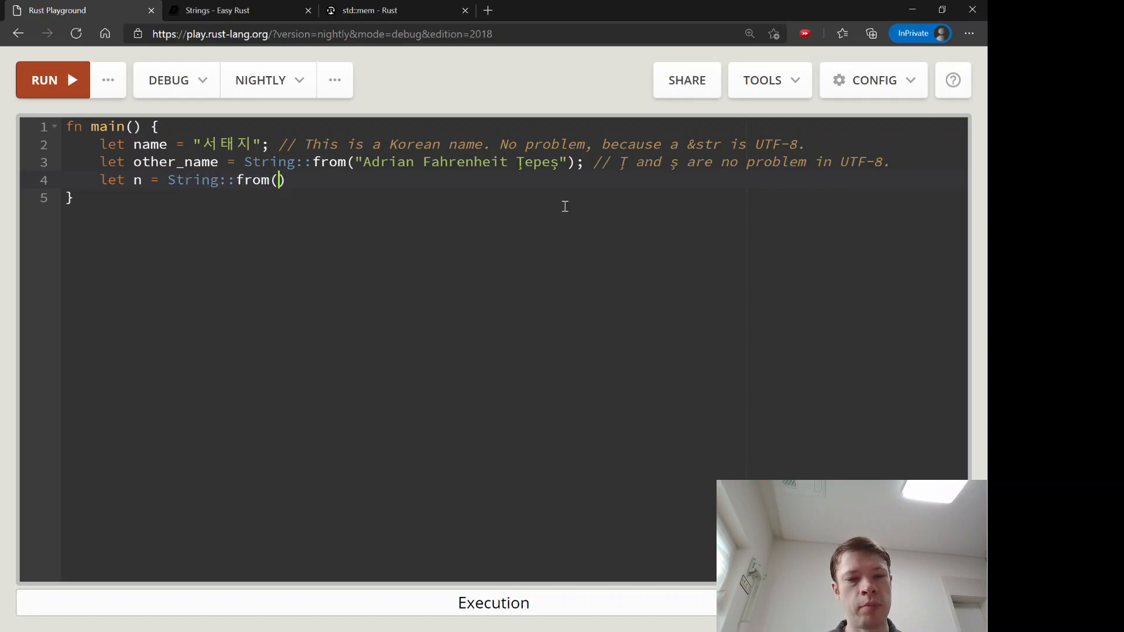
{"action": "type", "text": "\"\");"}
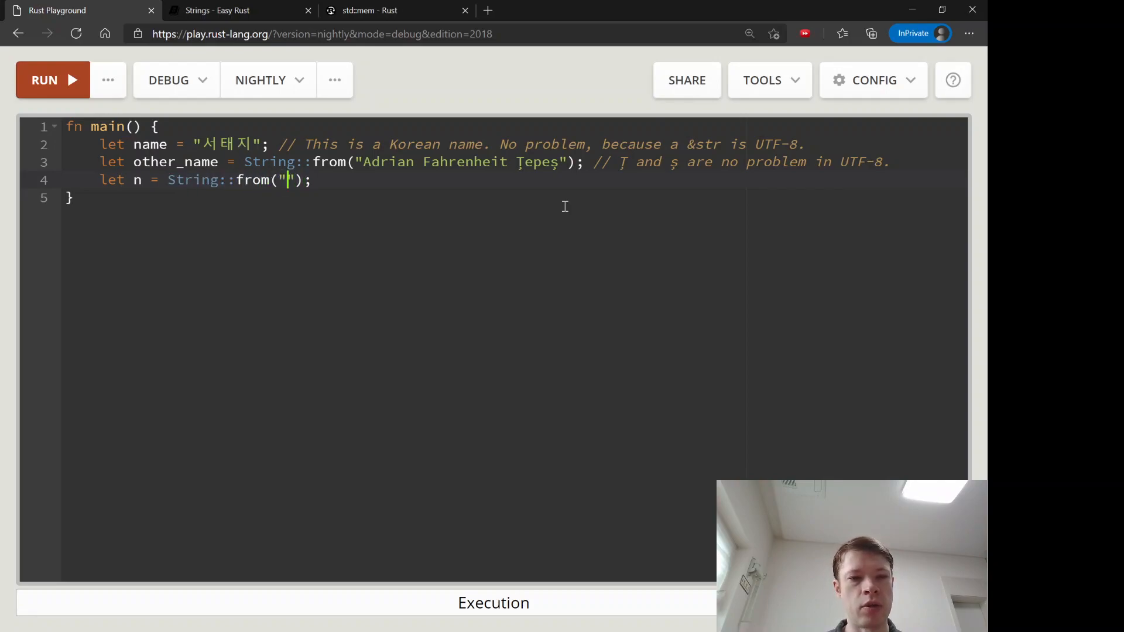
{"action": "type", "text": "tohenthonthe"}
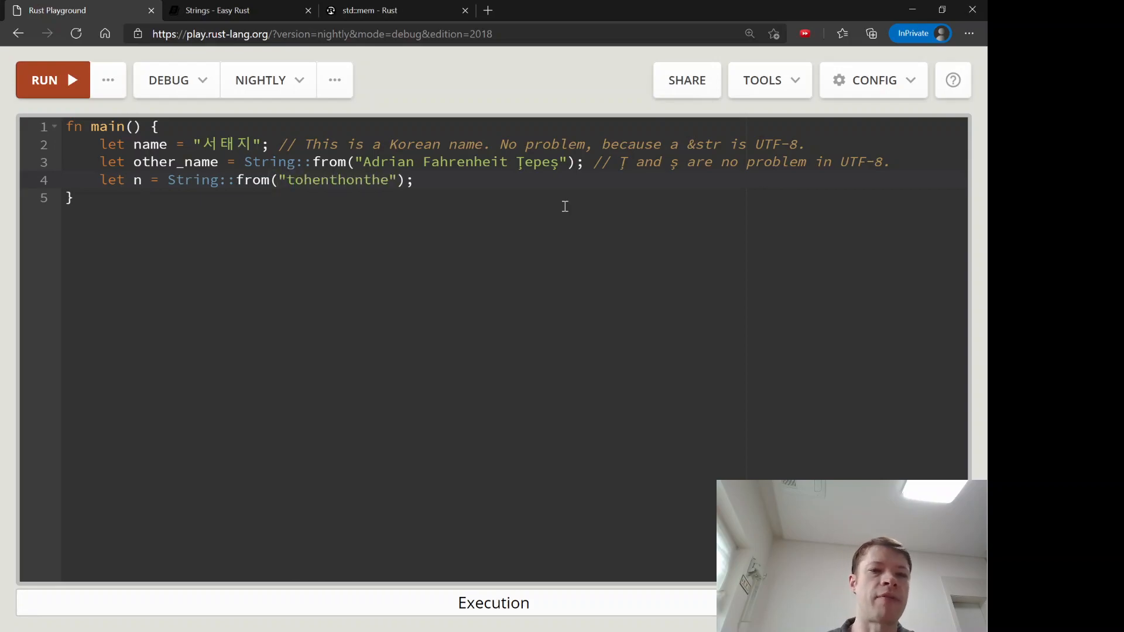
- Add let other_string = "".to_string(); on a new line below it
{"action": "key", "text": "Enter"}
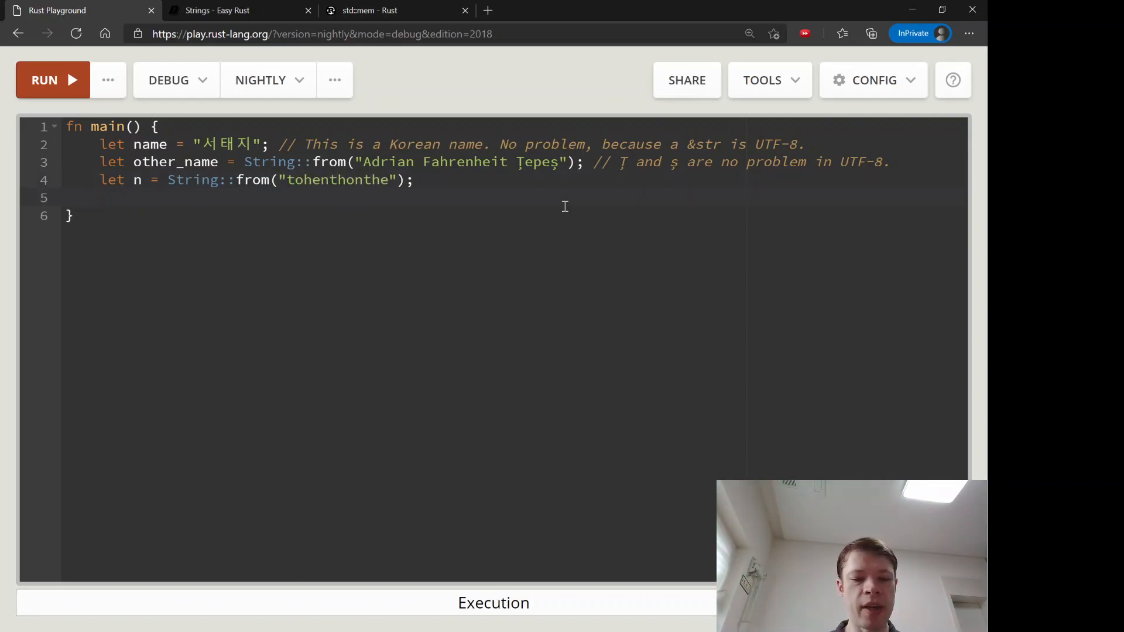
{"action": "type", "text": "let other_string = \"서태지"}
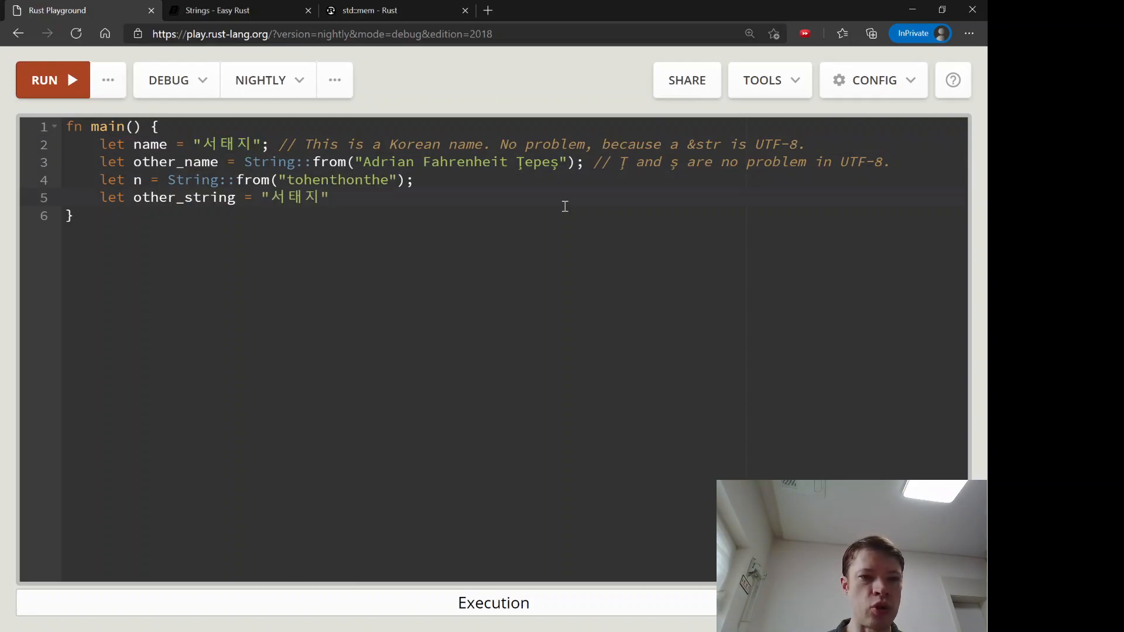
{"action": "type", "text": "\"\".to_"}
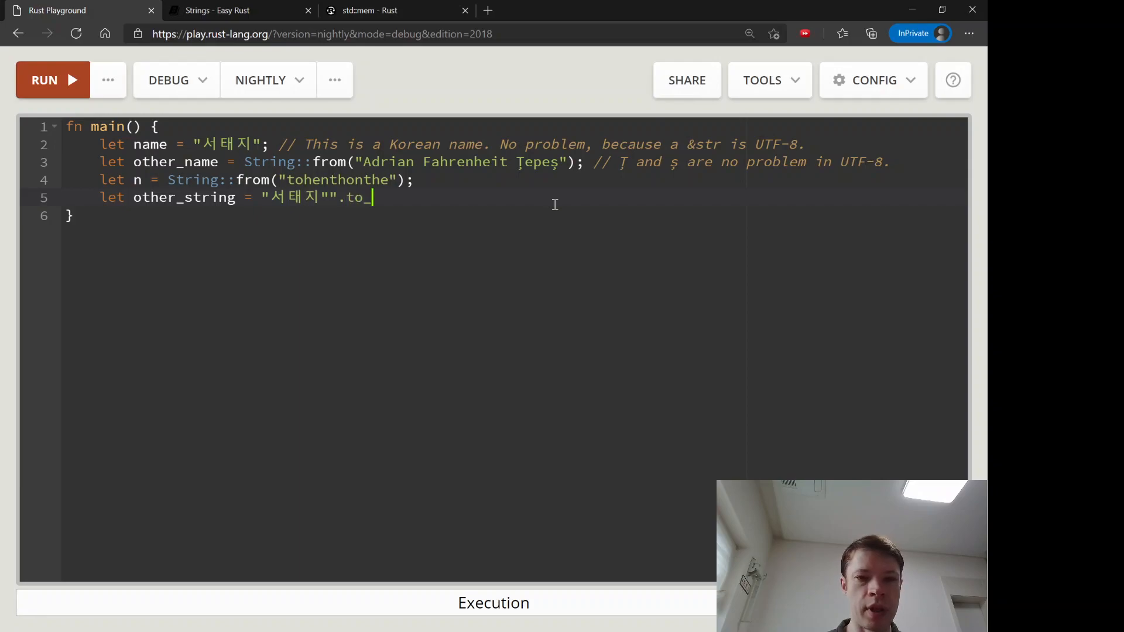
{"action": "type", "text": "st"}
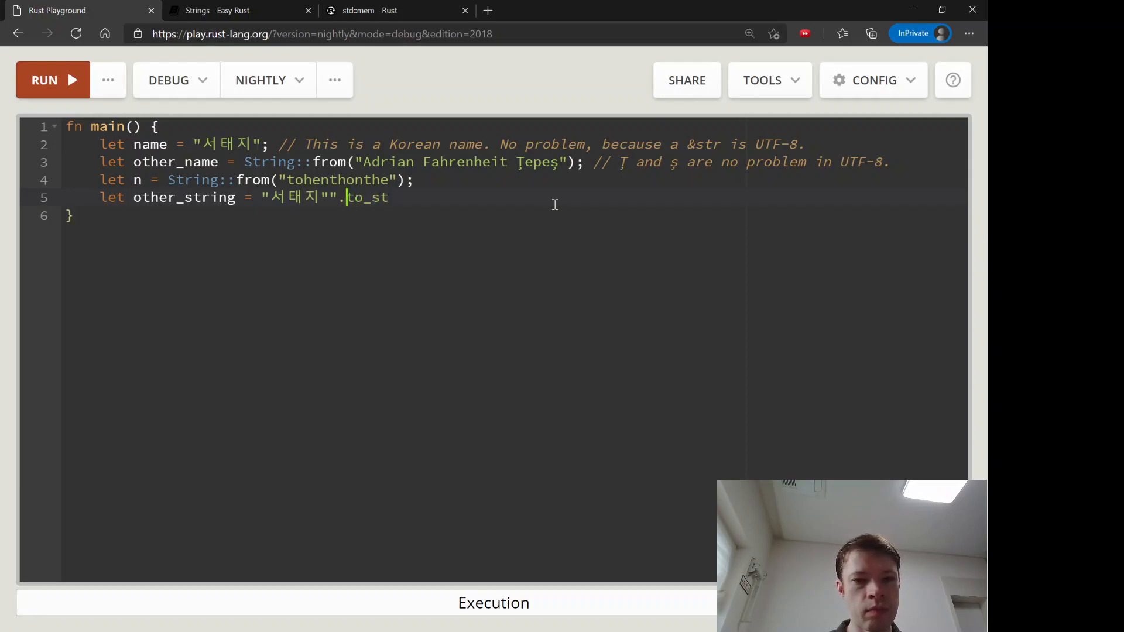
{"action": "type", "text": "ring()"}
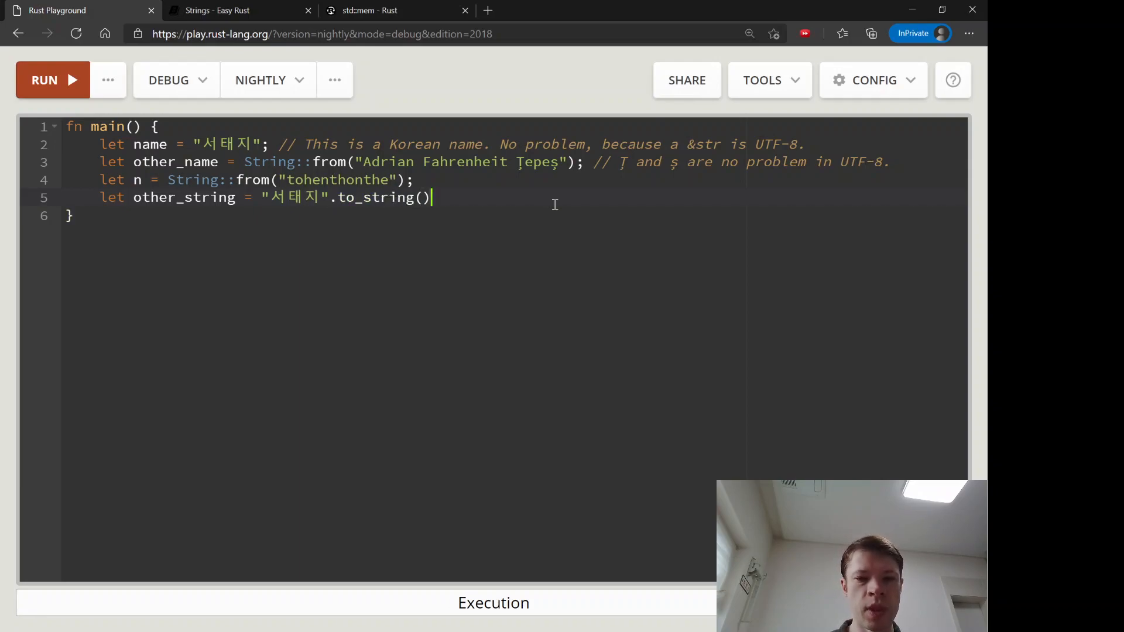
{"action": "type", "text": ";"}
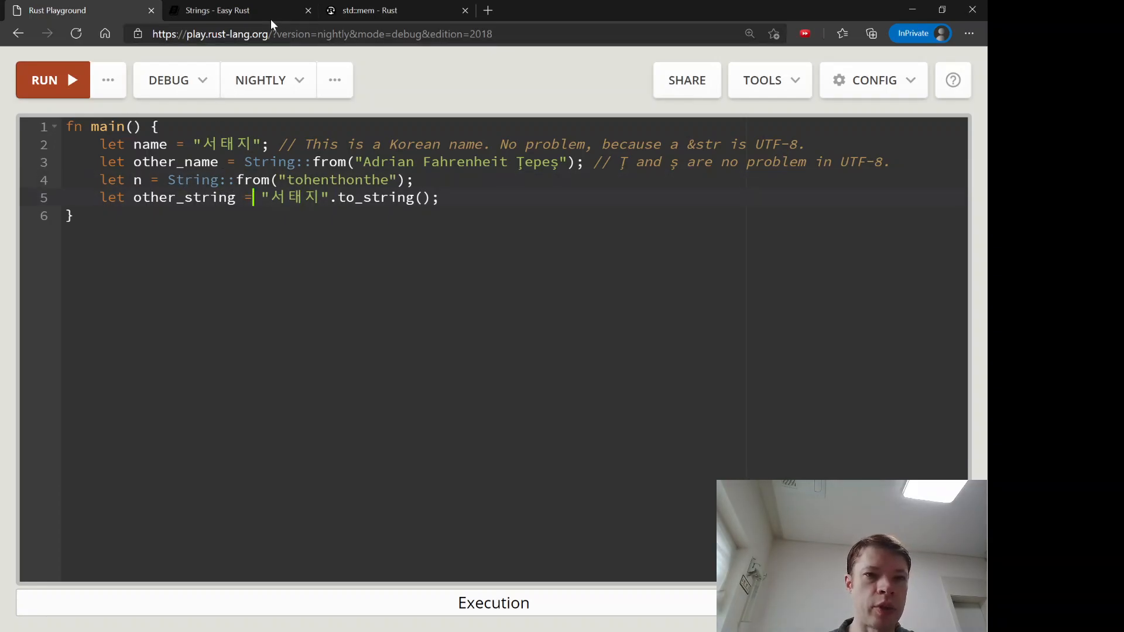
- Scroll Easy Rust to the size_of example for String, i8, f64 and two names and bring it into the Playground
{"action": "left_click", "coordinate": [218, 11]}
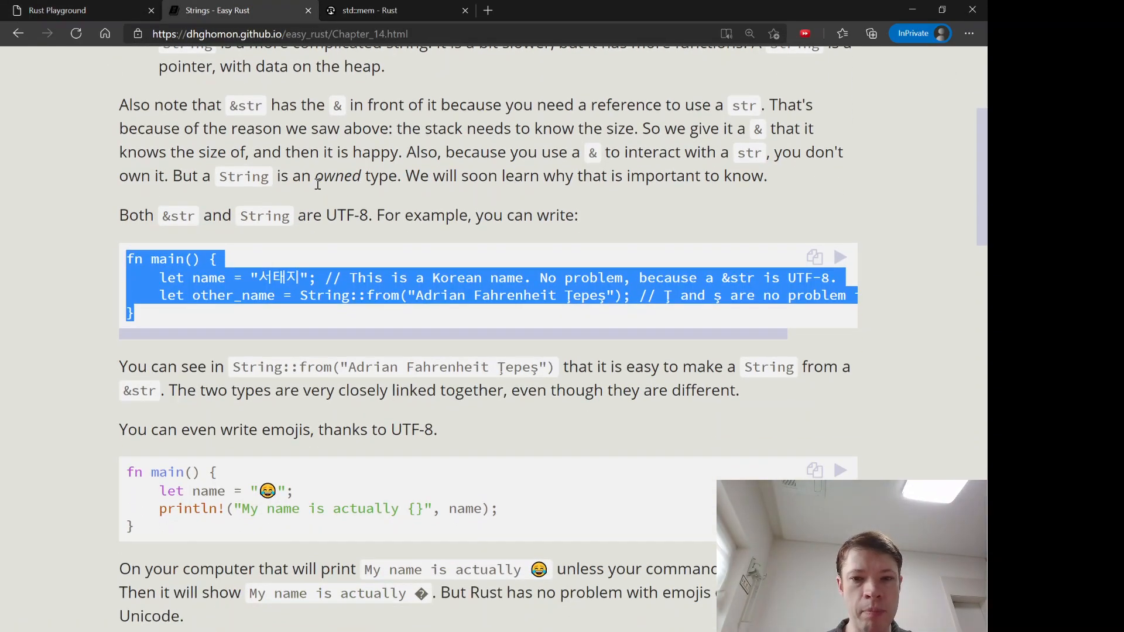
{"action": "scroll", "scroll_direction": "down", "scroll_amount": 3}
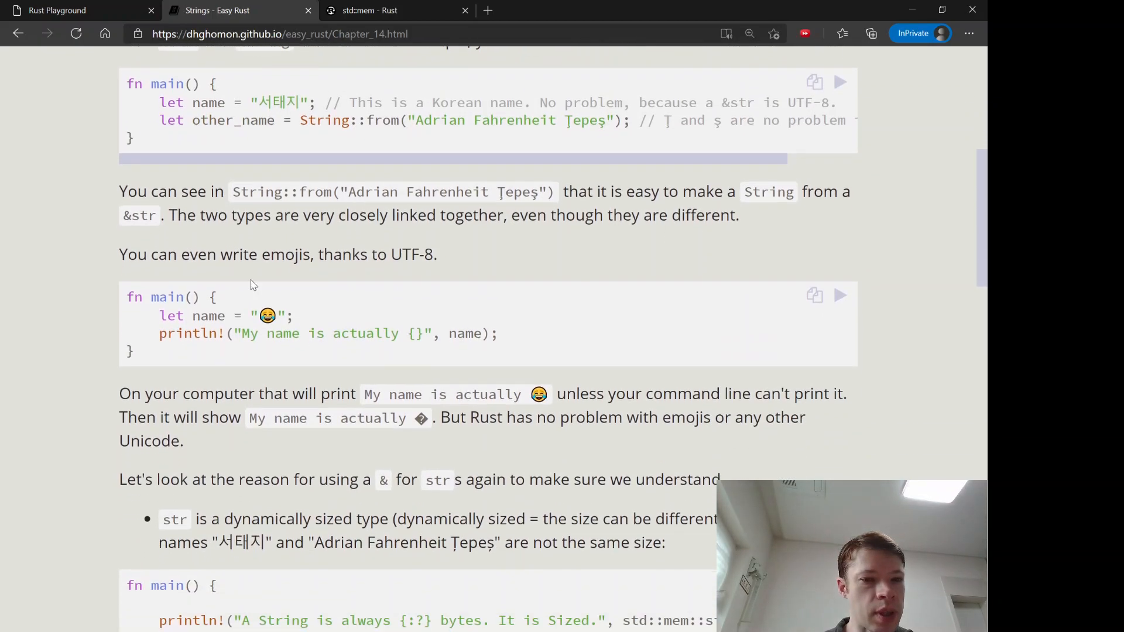
{"action": "scroll", "scroll_direction": "down", "scroll_amount": 3}
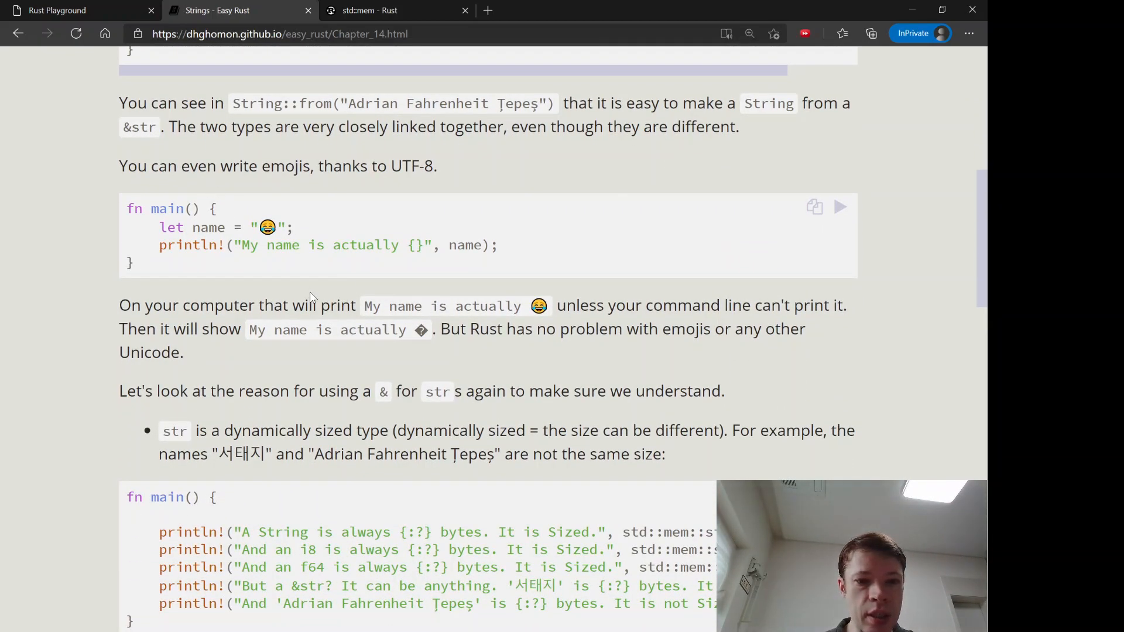
{"action": "scroll", "scroll_direction": "down", "scroll_amount": 3}
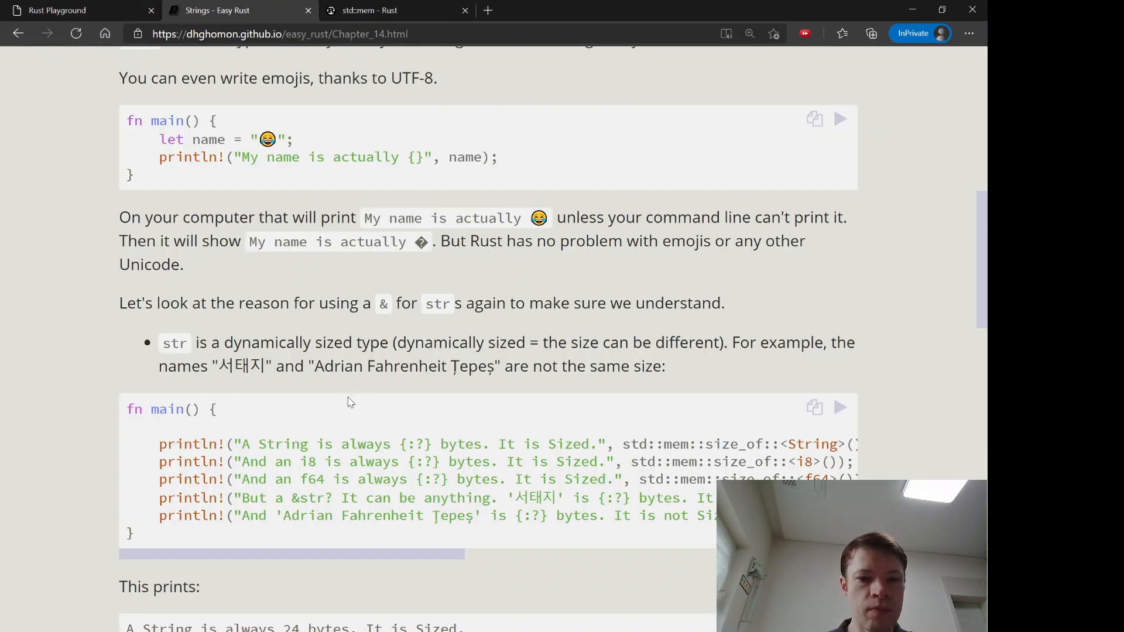
{"action": "scroll", "scroll_direction": "down", "scroll_amount": 3}
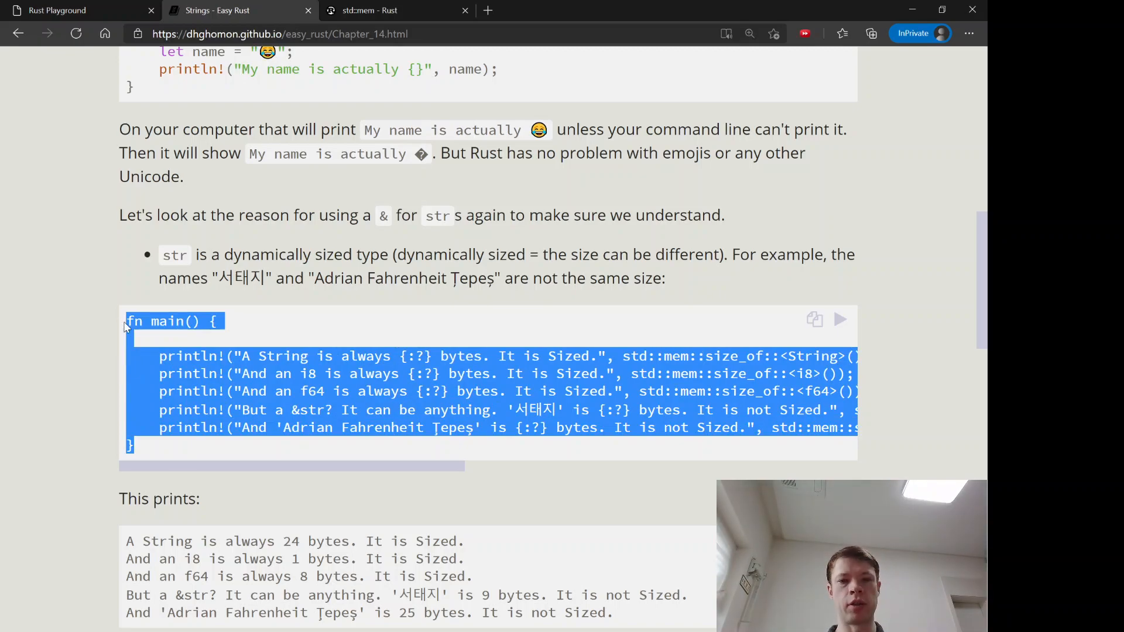
{"action": "left_click", "coordinate": [58, 10]}
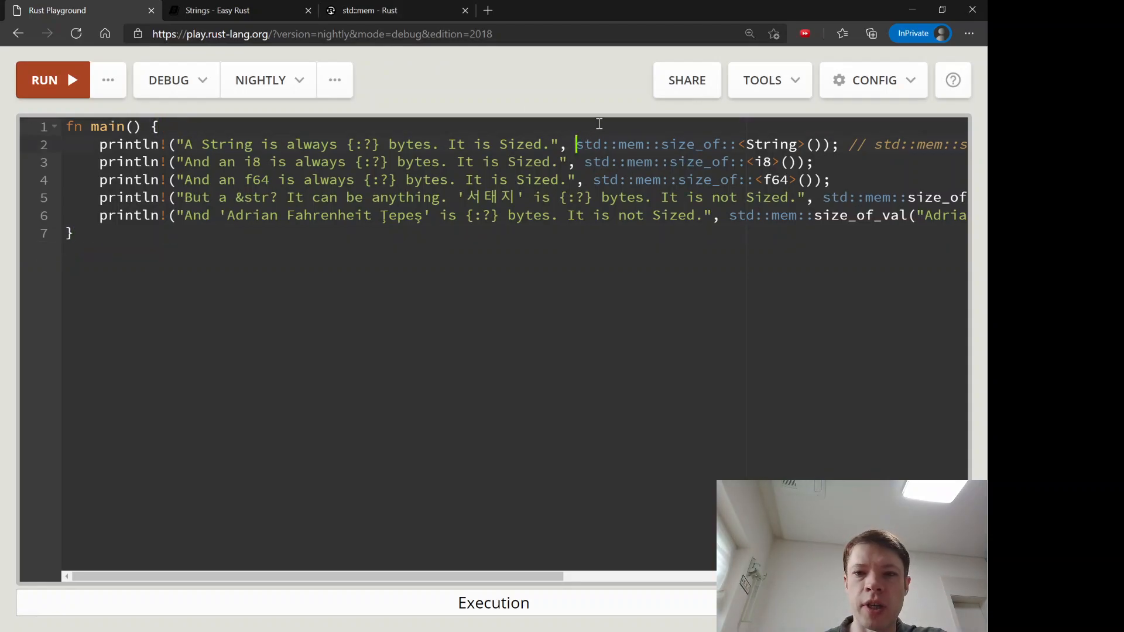
- Wrap the size_of call onto its own line and select the std::mem path in the code
{"action": "key", "text": "Enter"}
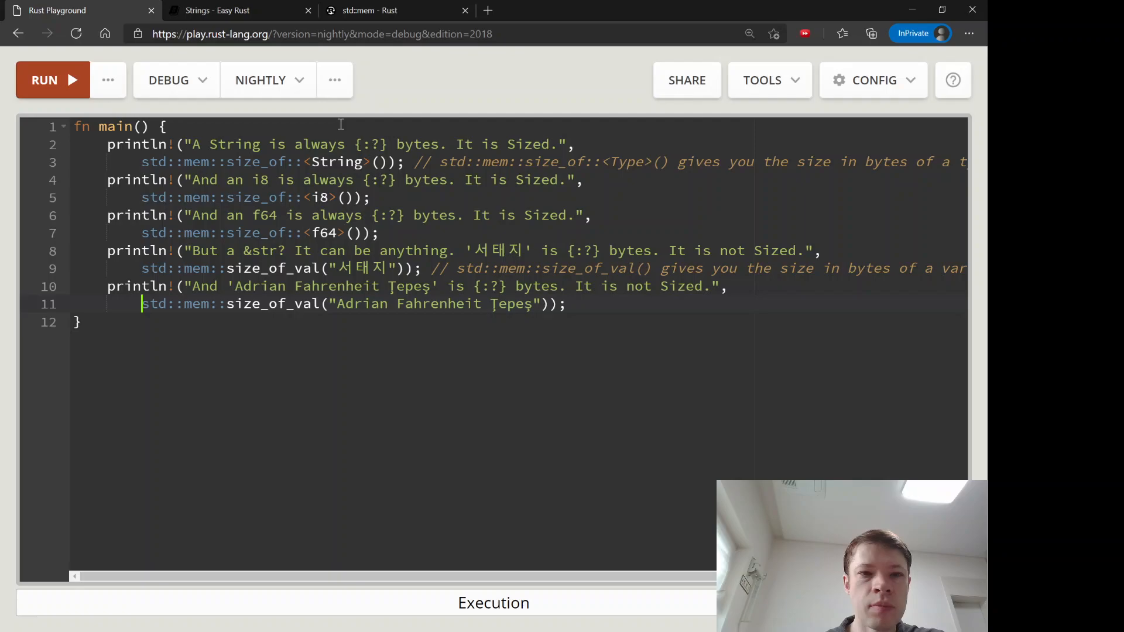
{"action": "double_click", "coordinate": [175, 161]}
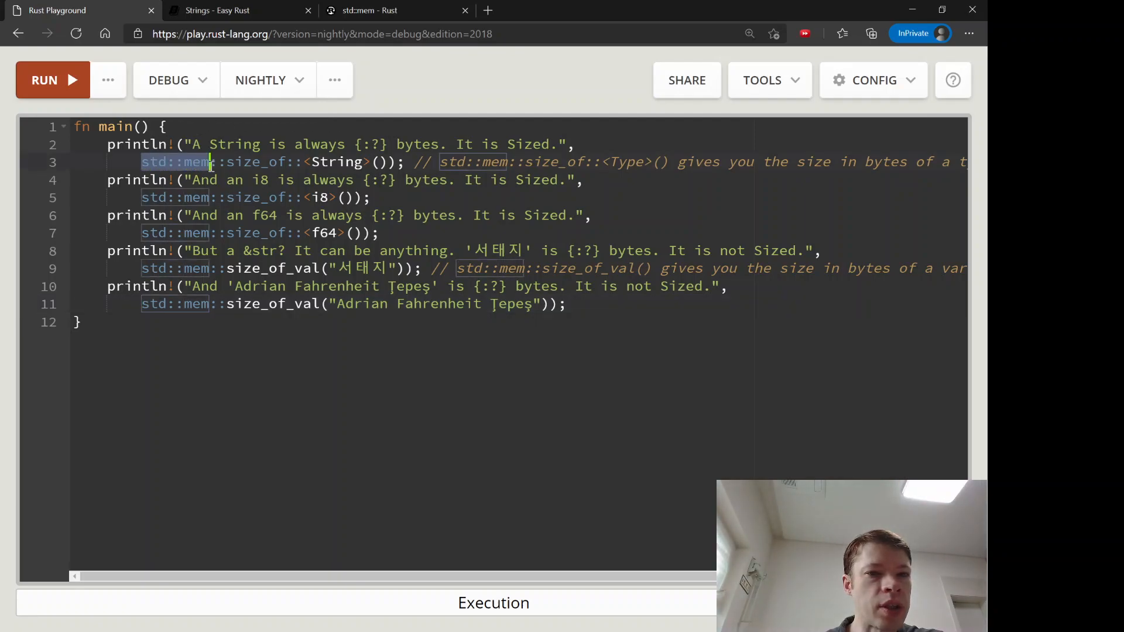
{"action": "left_click_drag", "start_coordinate": [212, 161], "coordinate": [402, 161]}
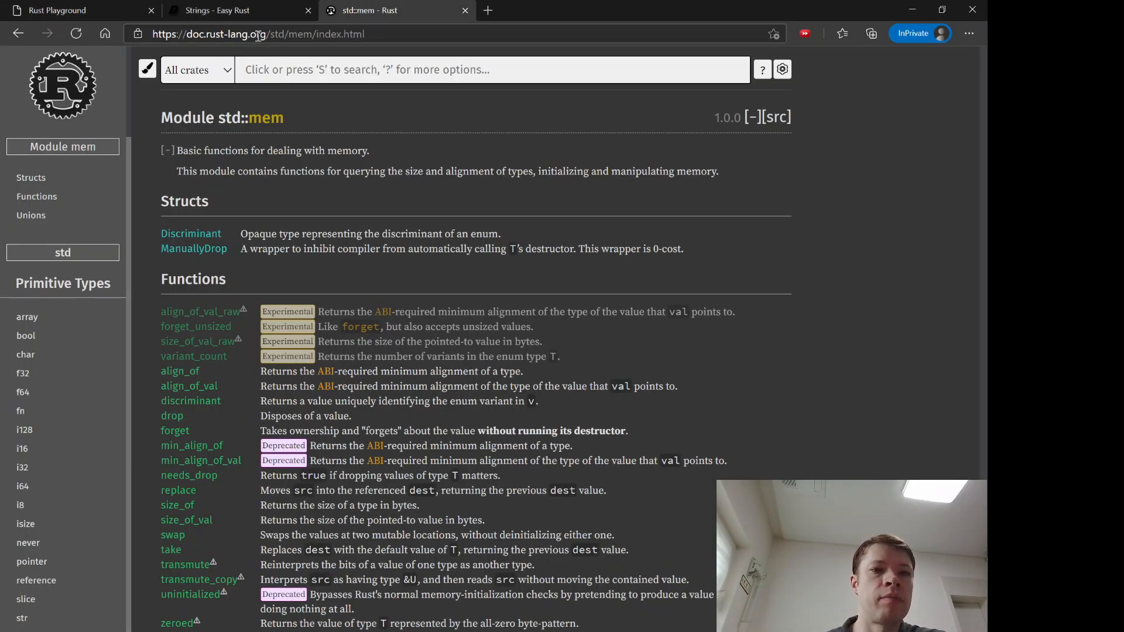
- Highlight the size_of and size_of_val descriptions in the std::mem documentation
{"action": "scroll", "scroll_direction": "down", "scroll_amount": 3}
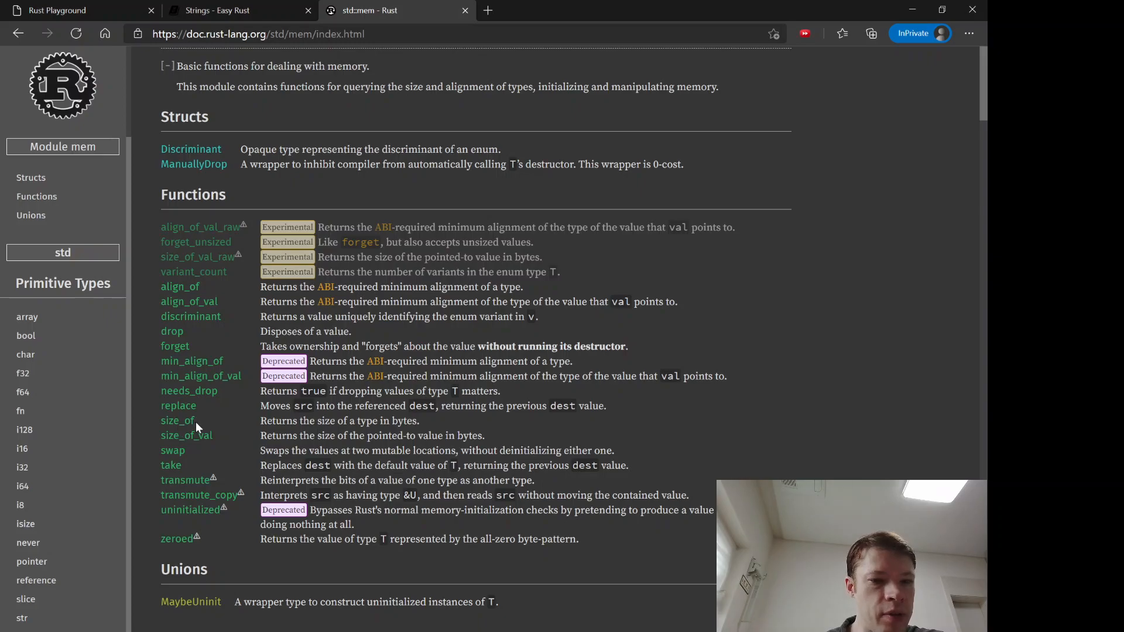
{"action": "left_click_drag", "start_coordinate": [274, 420], "coordinate": [406, 421]}
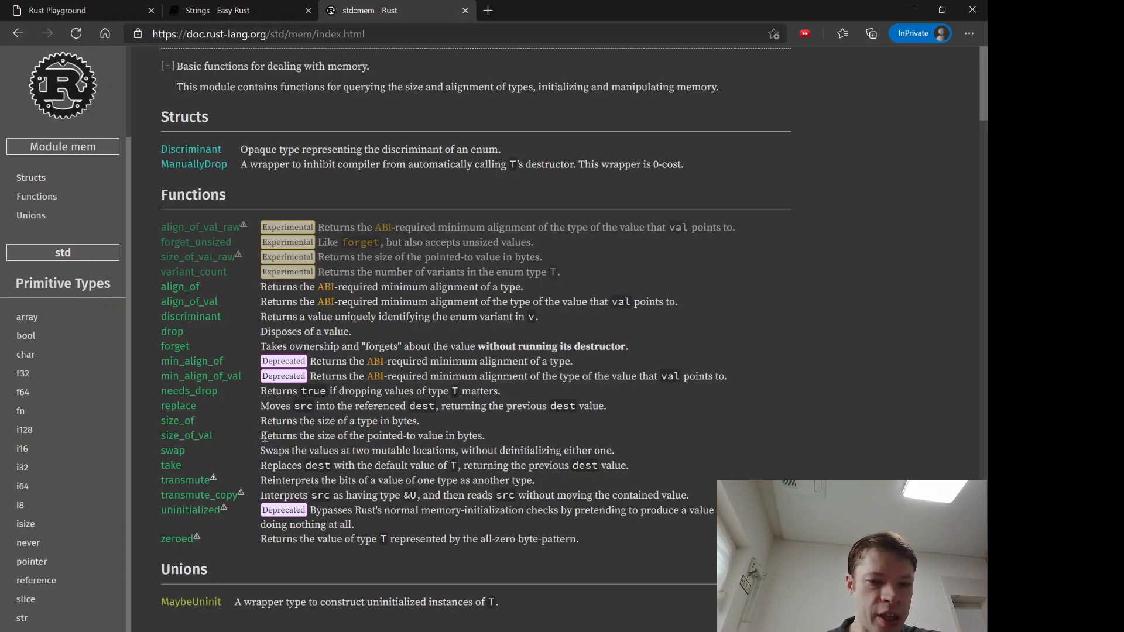
{"action": "left_click_drag", "start_coordinate": [261, 436], "coordinate": [423, 436]}
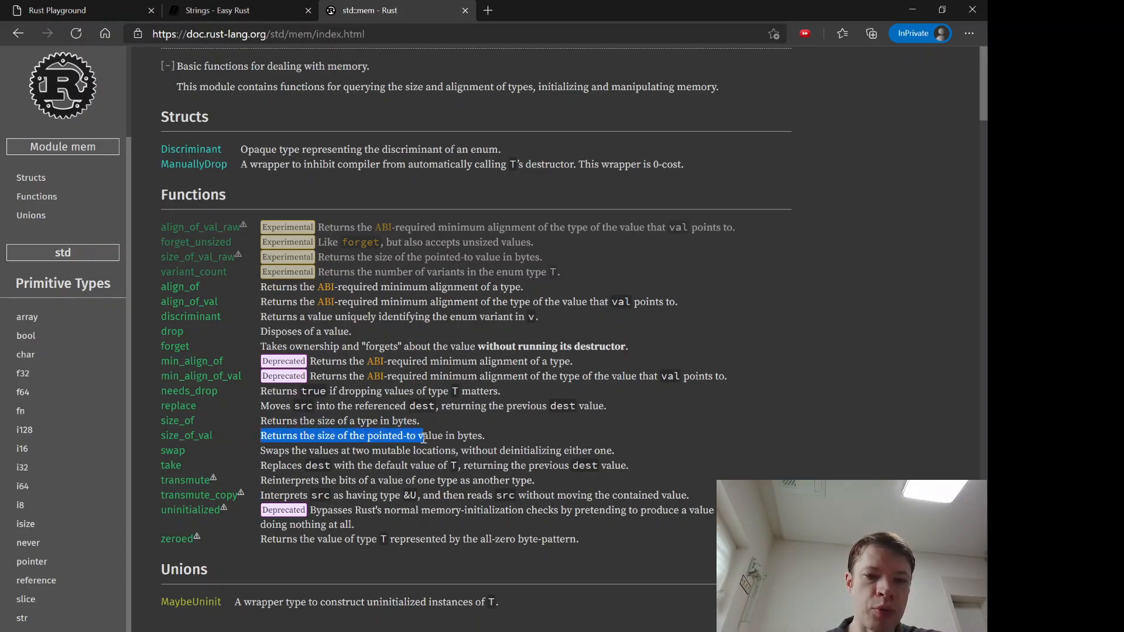
{"action": "left_click", "coordinate": [333, 436]}
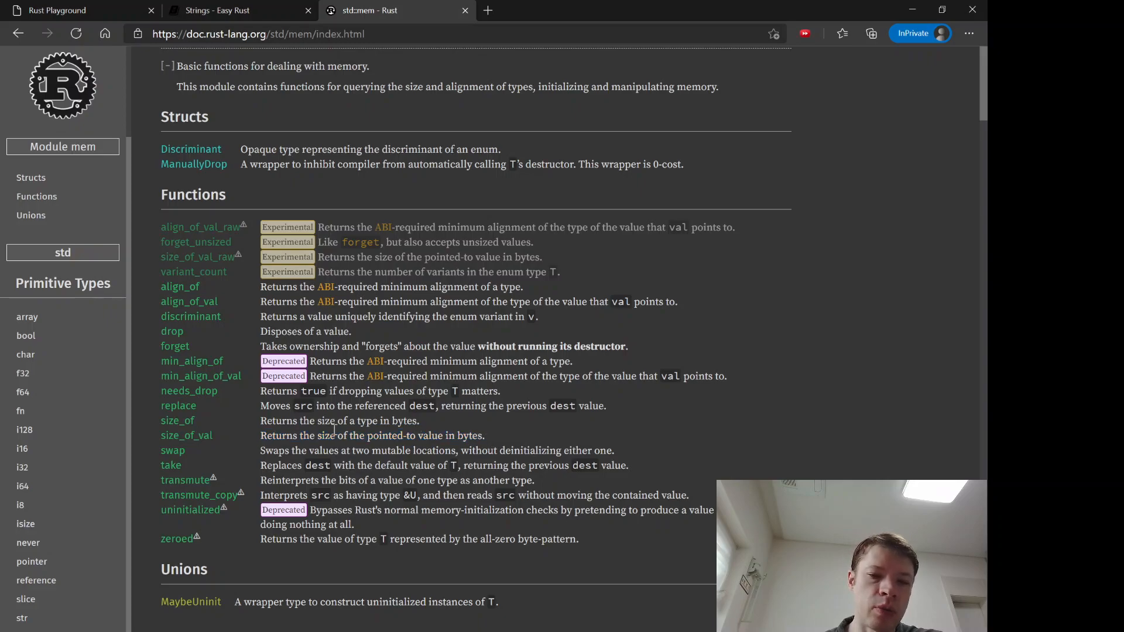
{"action": "left_click_drag", "start_coordinate": [303, 436], "coordinate": [433, 436]}
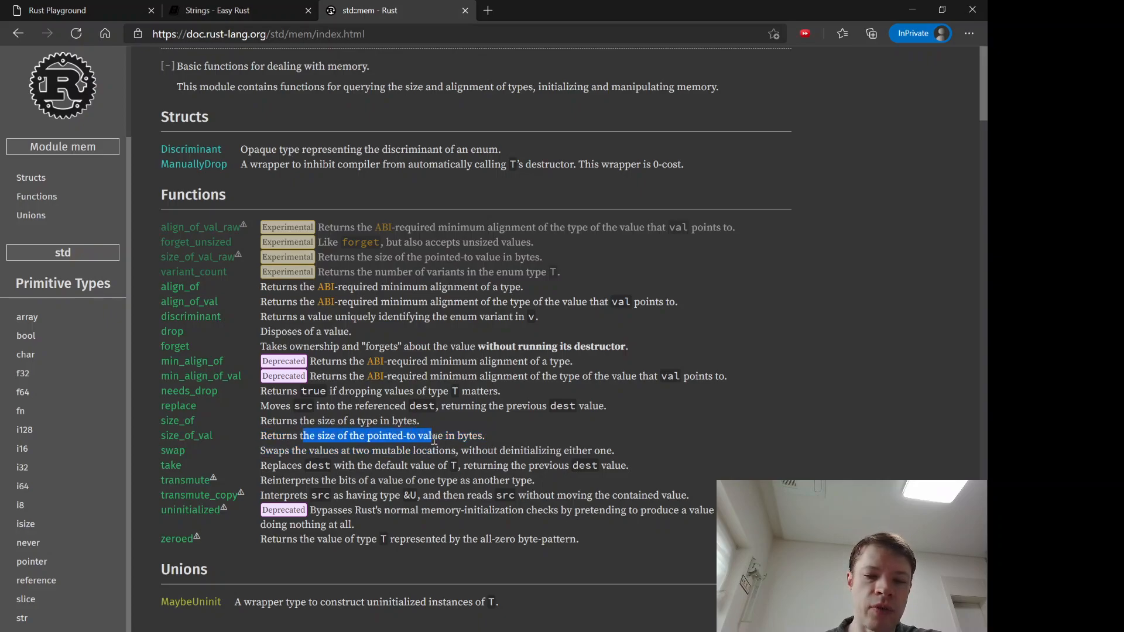
{"action": "left_click", "coordinate": [359, 436]}
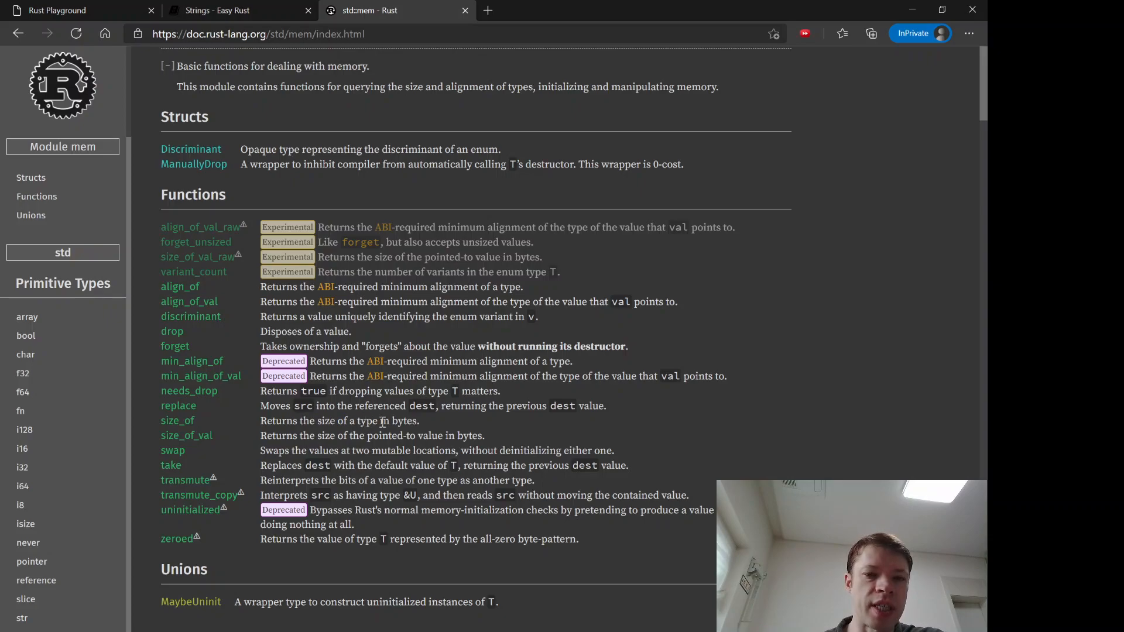
- Return to the size example and select String in the first size_of call
{"action": "left_click", "coordinate": [71, 10]}
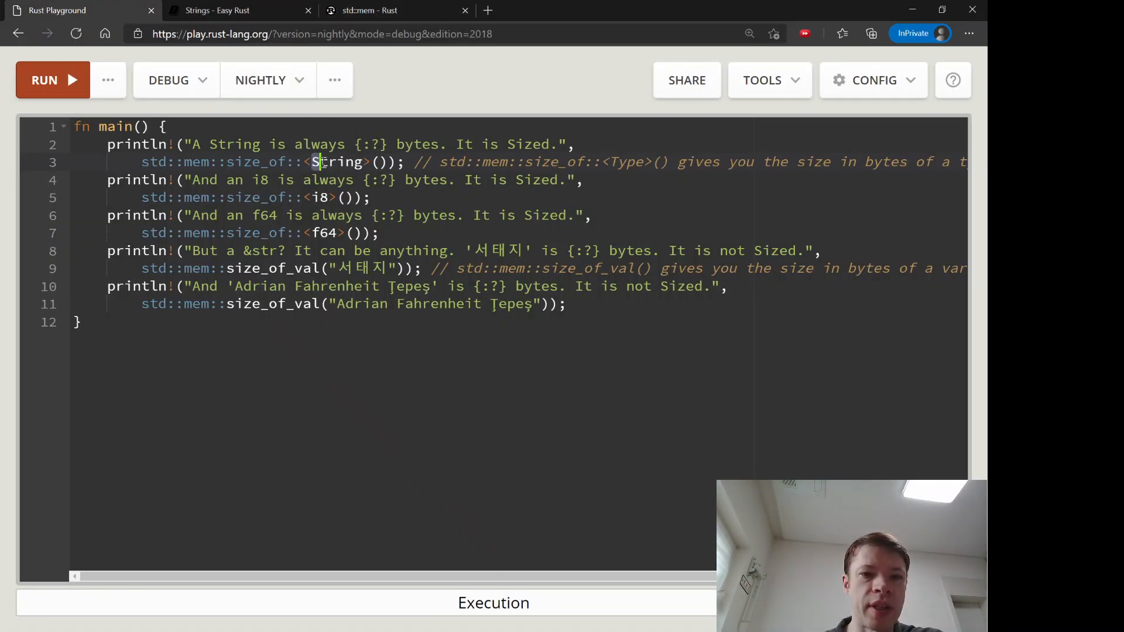
{"action": "double_click", "coordinate": [336, 161]}
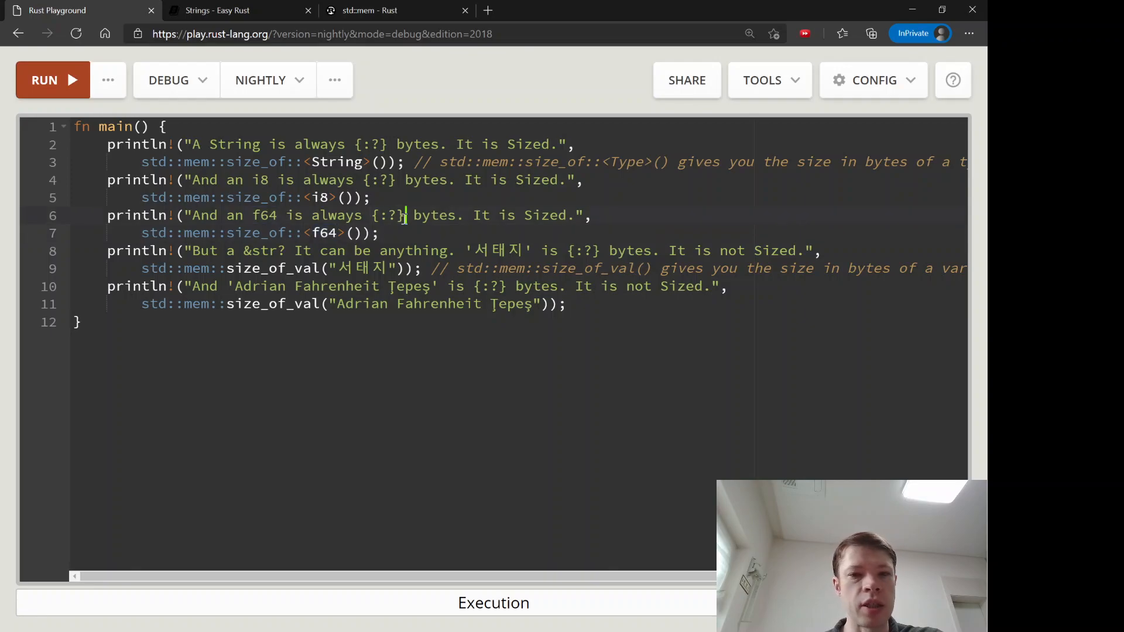
- Run the size example and review output showing String 24 bytes and names 9 and 25 bytes
{"action": "left_click", "coordinate": [44, 80]}
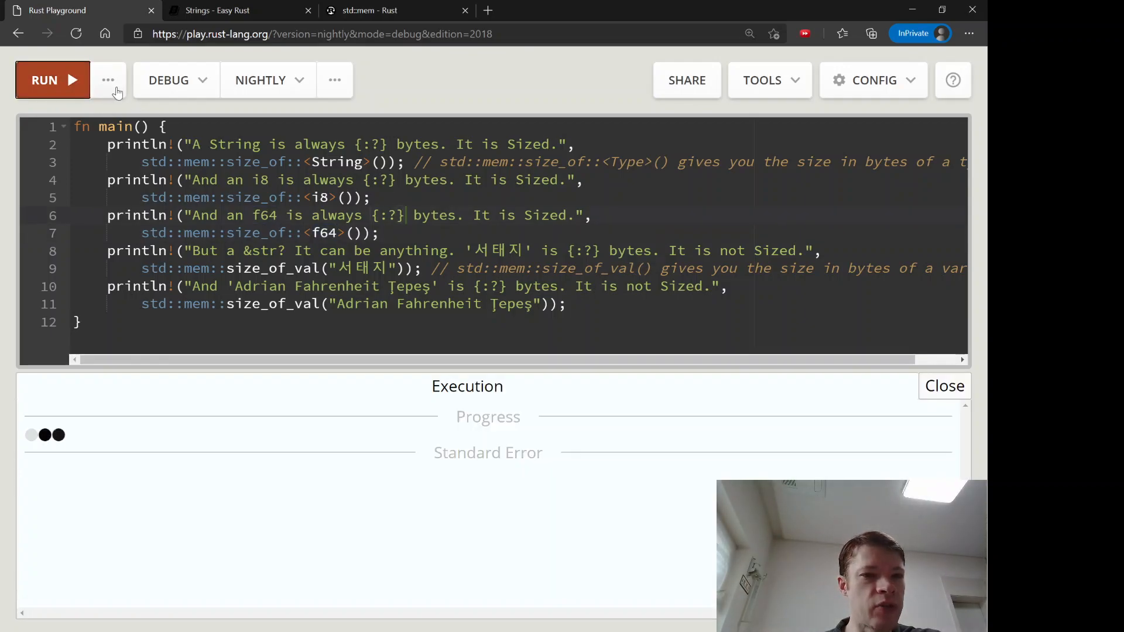
{"action": "left_click", "coordinate": [45, 80]}
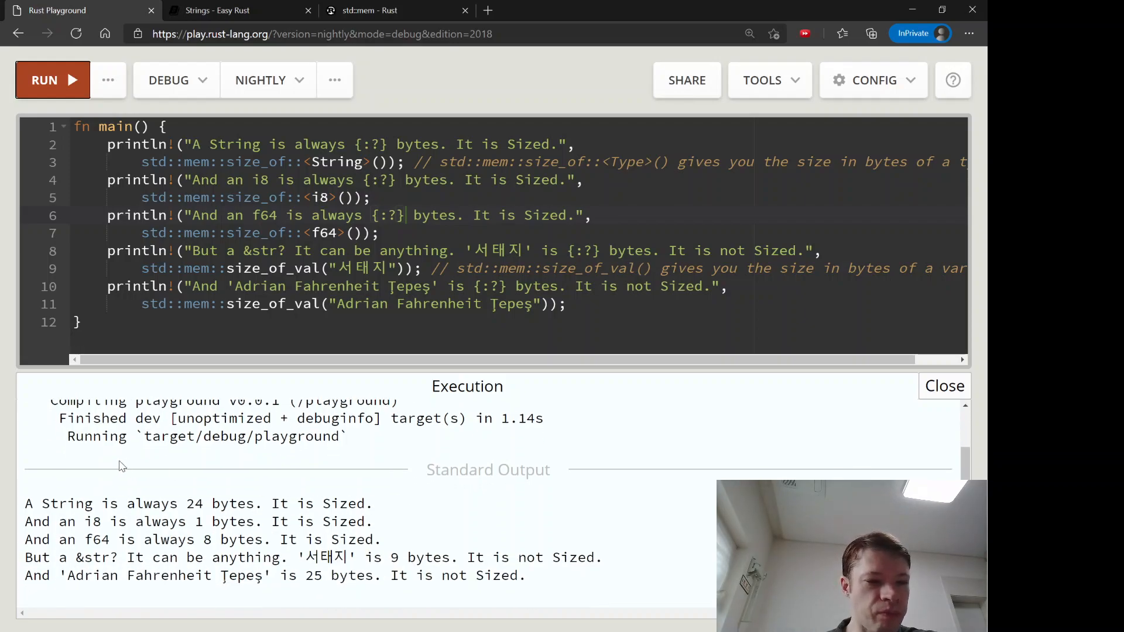
{"action": "left_click_drag", "start_coordinate": [42, 504], "coordinate": [143, 504]}
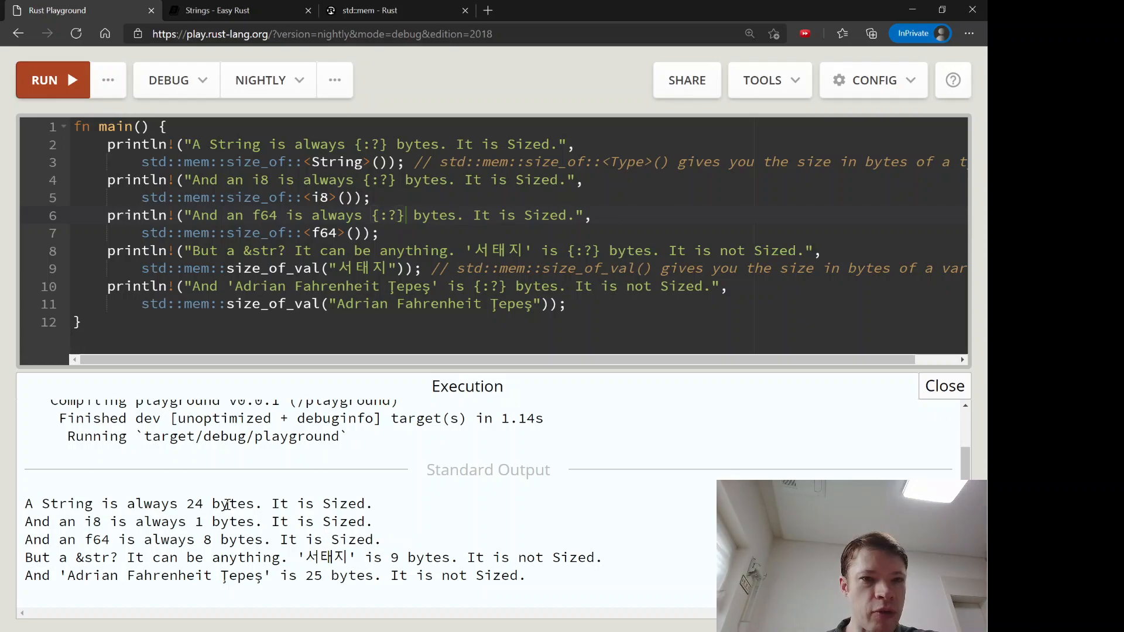
{"action": "double_click", "coordinate": [343, 504]}
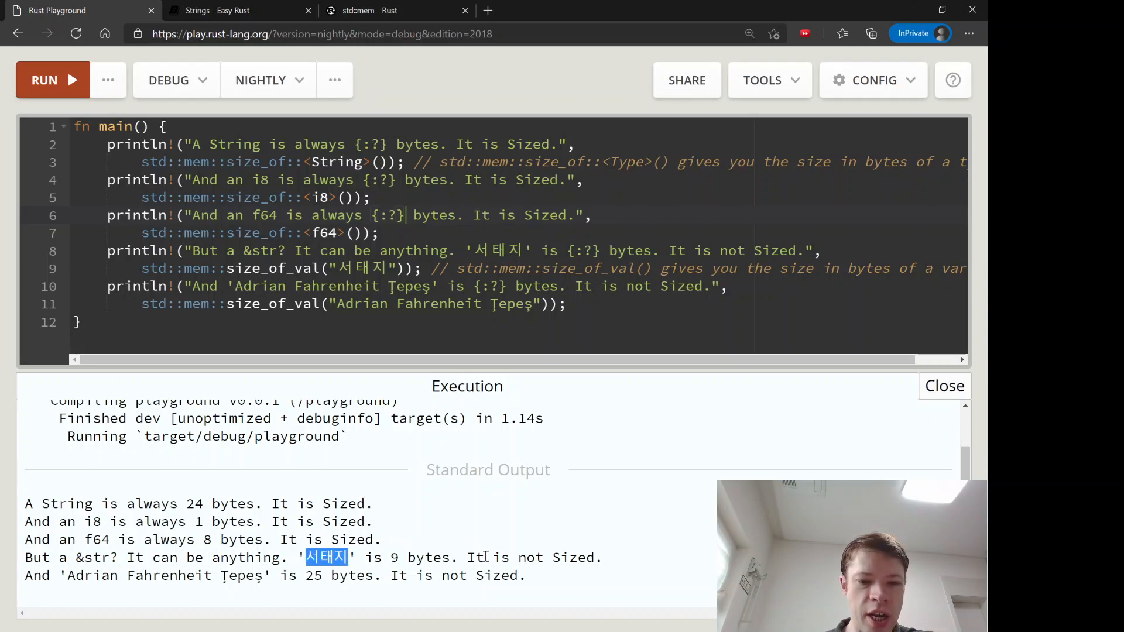
{"action": "left_click_drag", "start_coordinate": [69, 577], "coordinate": [185, 577]}
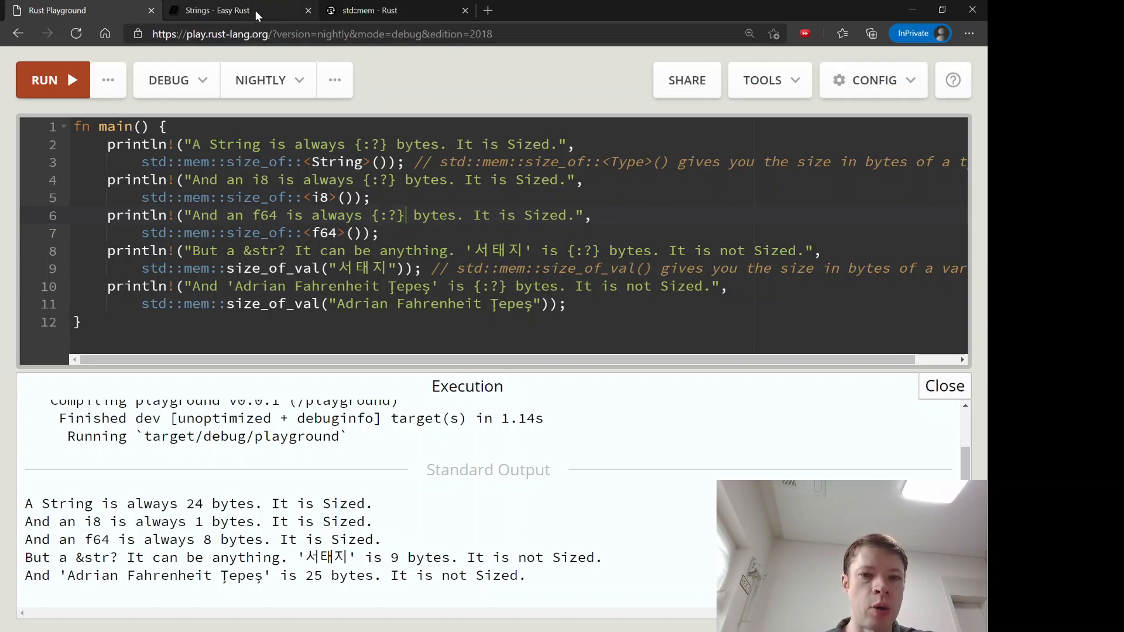
- Read the ways to make a String, highlighting String::from and the format! macro
{"action": "left_click", "coordinate": [218, 11]}
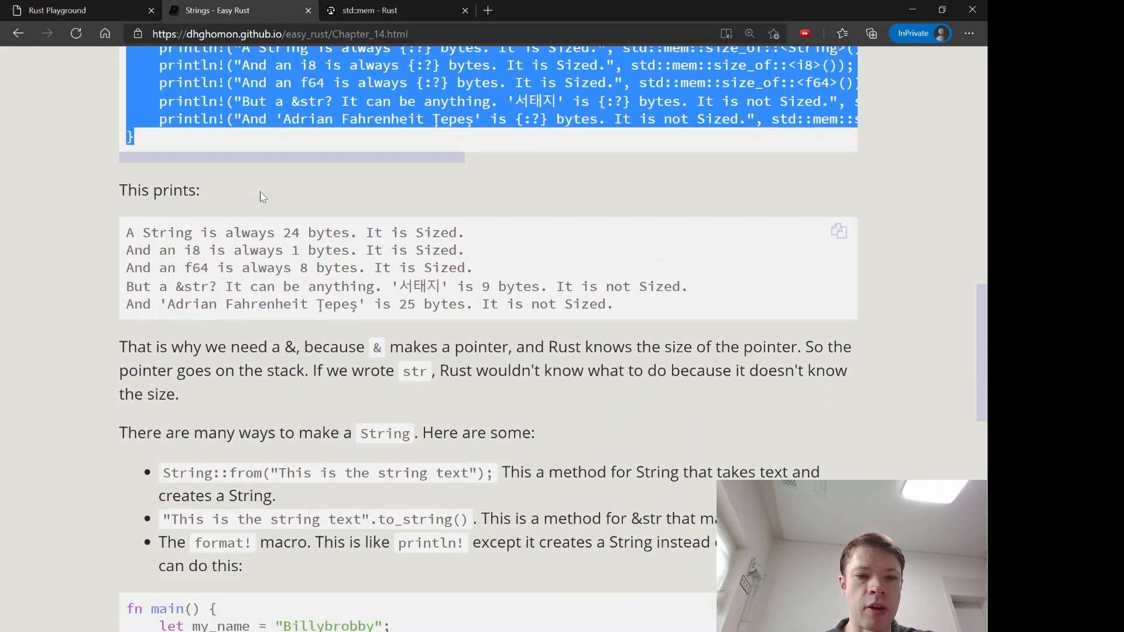
{"action": "scroll", "scroll_direction": "down", "scroll_amount": 3}
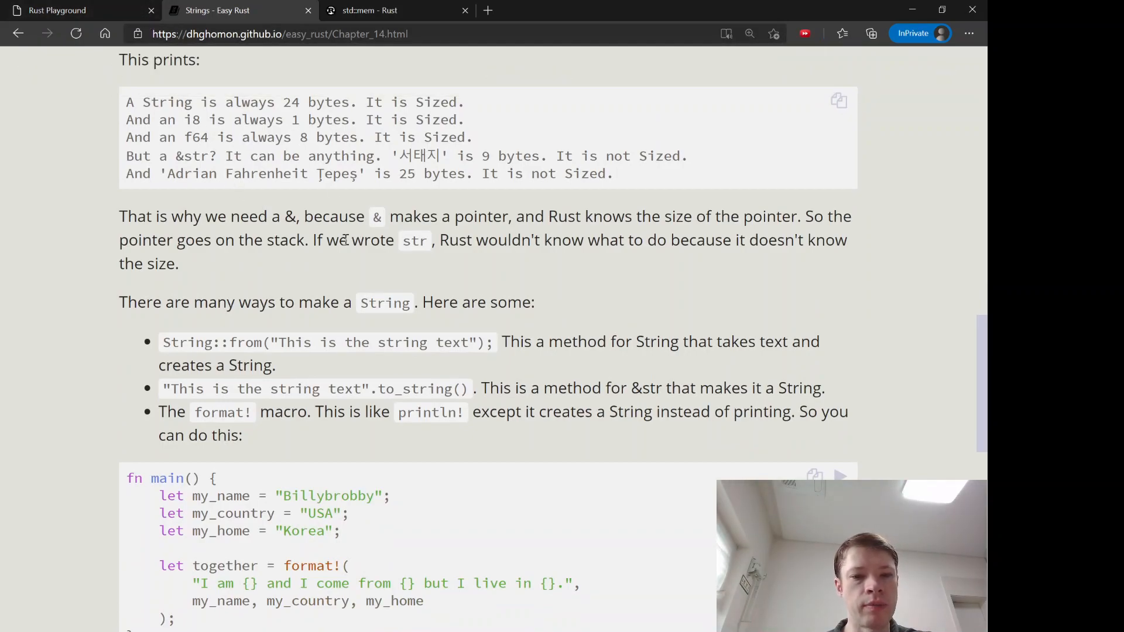
{"action": "scroll", "scroll_direction": "down", "scroll_amount": 3}
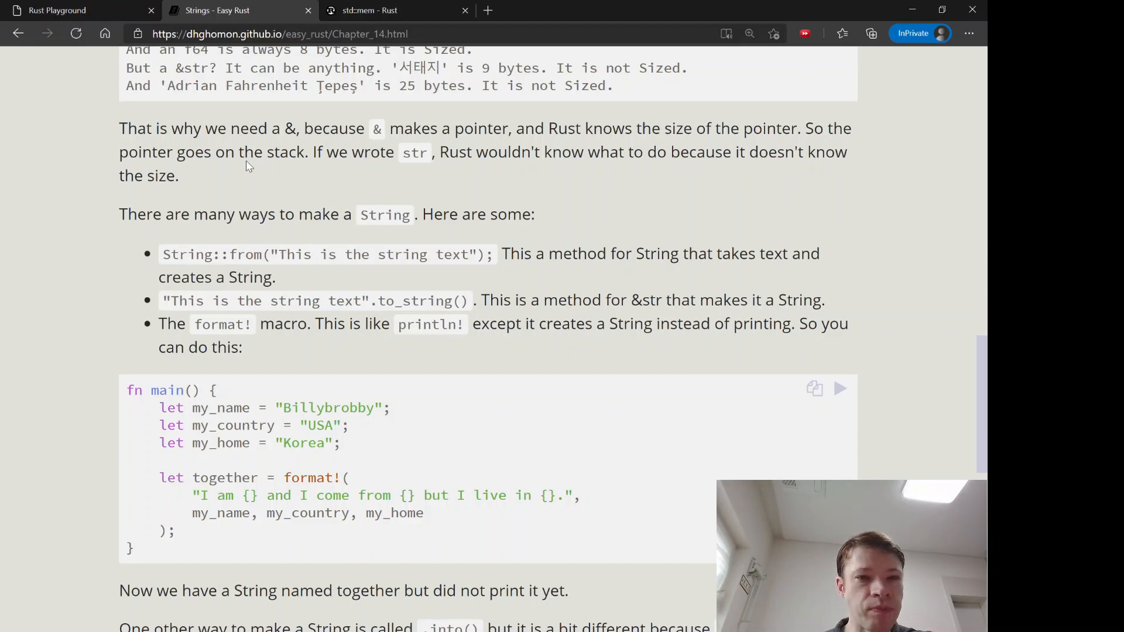
{"action": "mouse_move", "coordinate": [175, 253]}
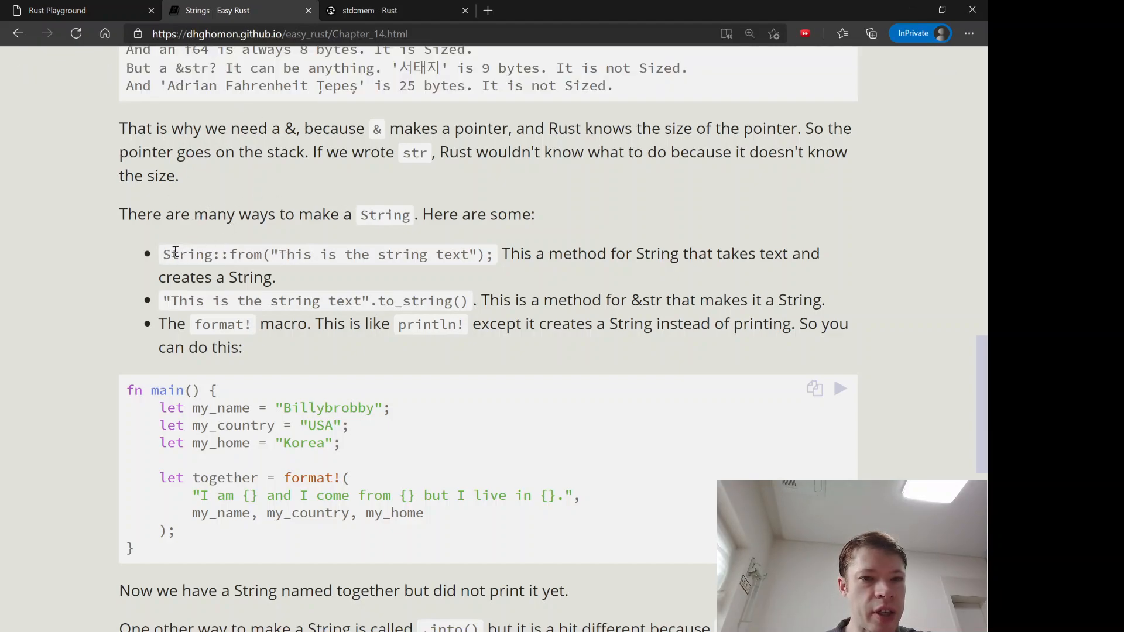
{"action": "left_click_drag", "start_coordinate": [162, 254], "coordinate": [297, 254]}
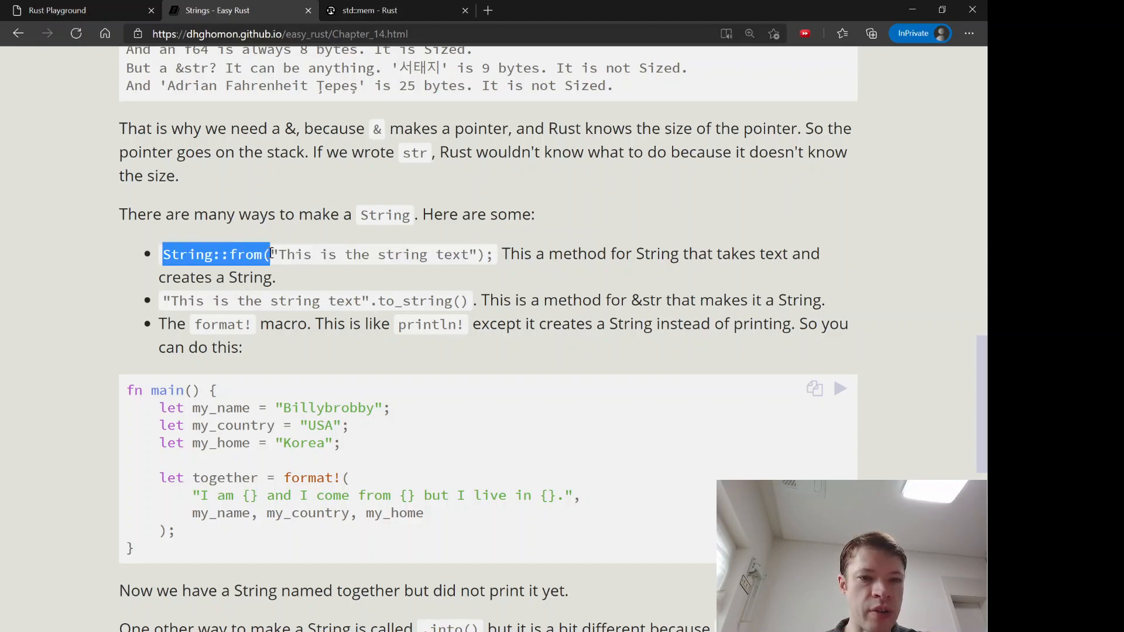
{"action": "left_click", "coordinate": [342, 315]}
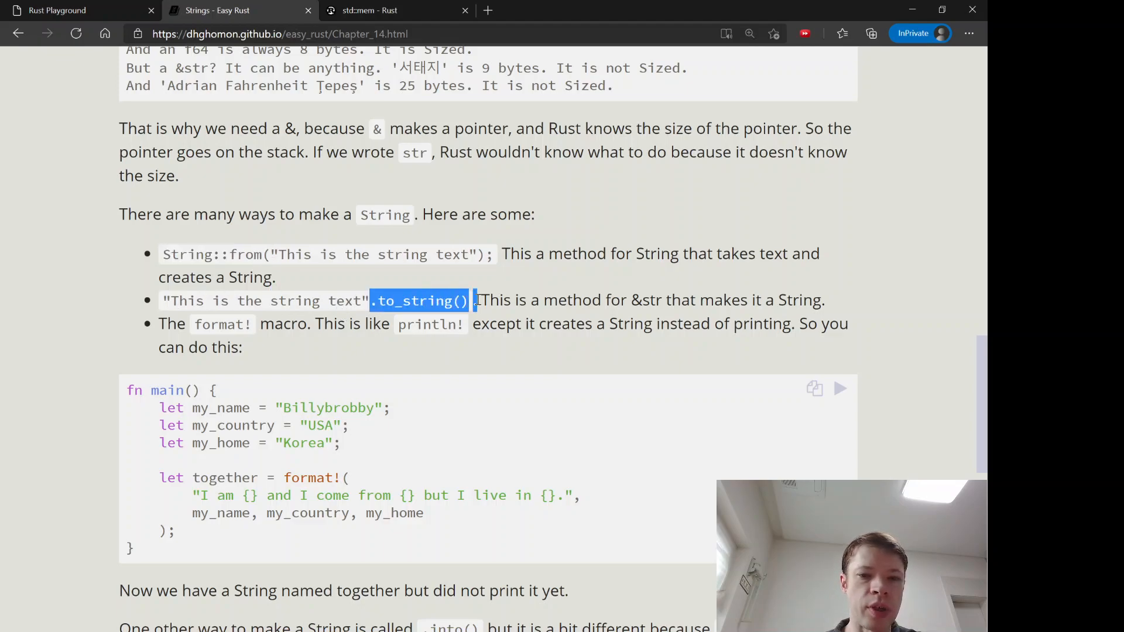
{"action": "scroll", "scroll_direction": "down", "scroll_amount": 3}
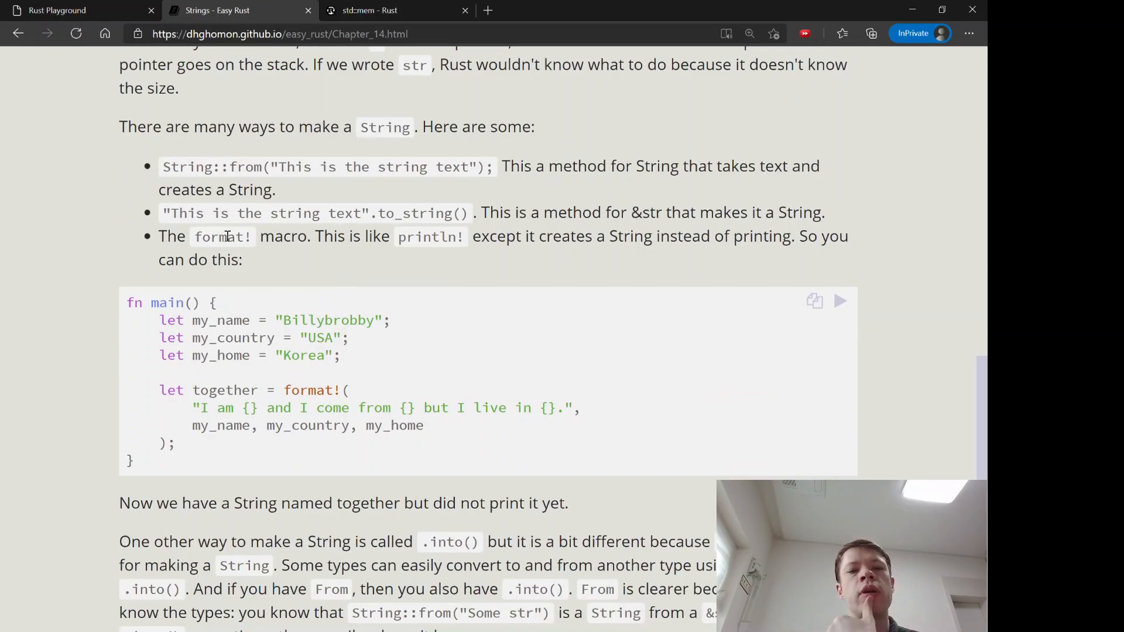
{"action": "double_click", "coordinate": [219, 236]}
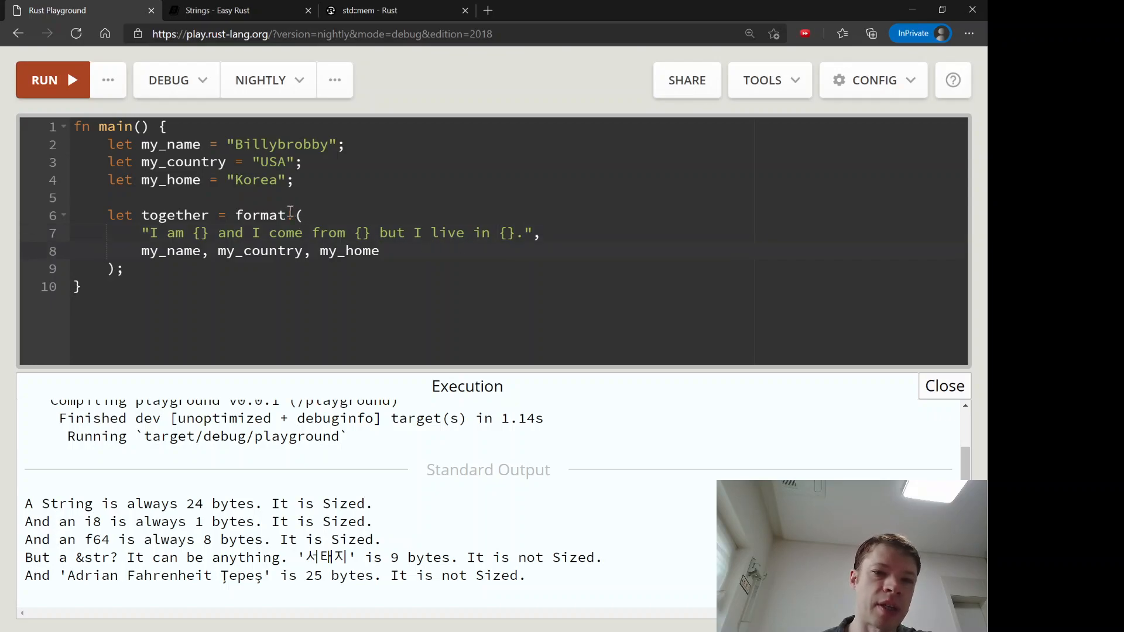
- Select format! in the pasted example and add a blank line after the together call
{"action": "double_click", "coordinate": [260, 216]}
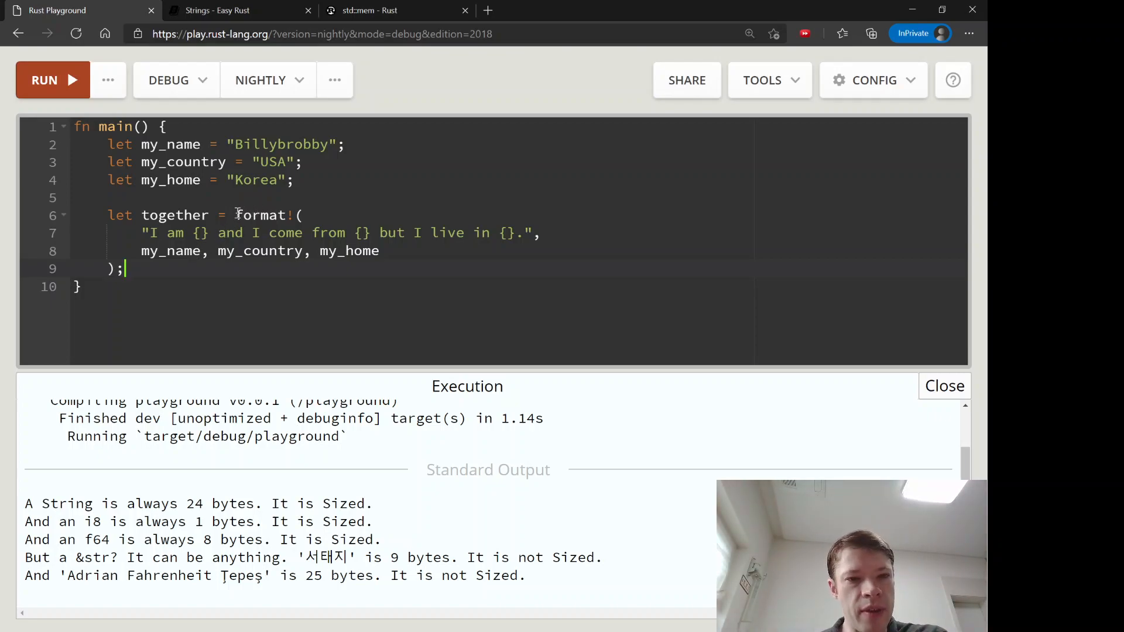
{"action": "key", "text": "Enter"}
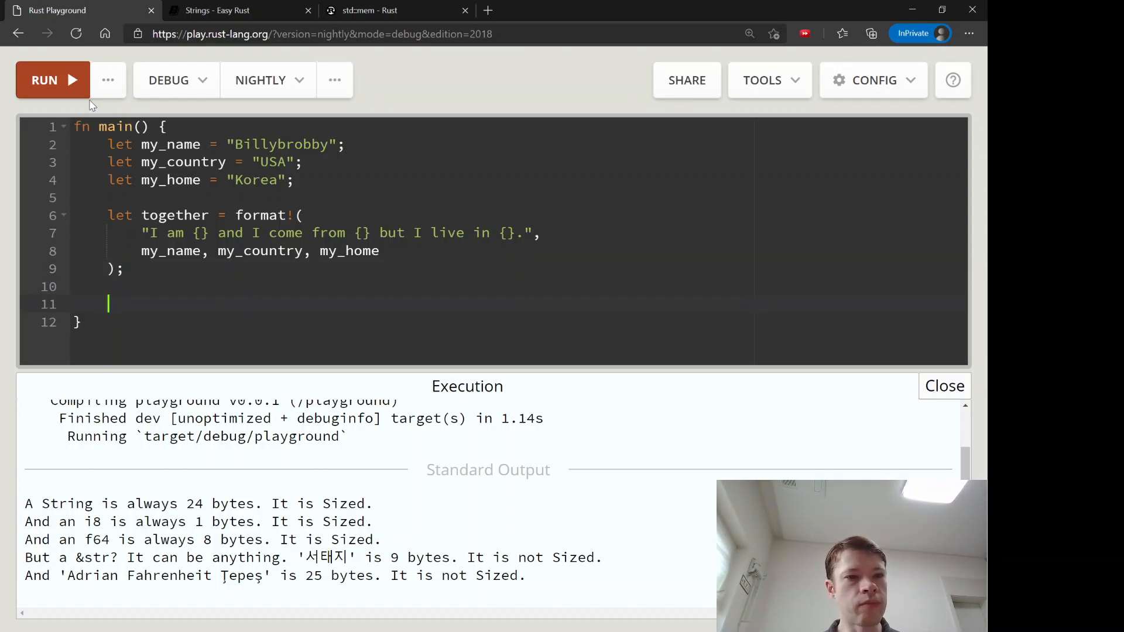
- Add println!("{}", together); after the format! line that builds the sentence
{"action": "left_click", "coordinate": [44, 79]}
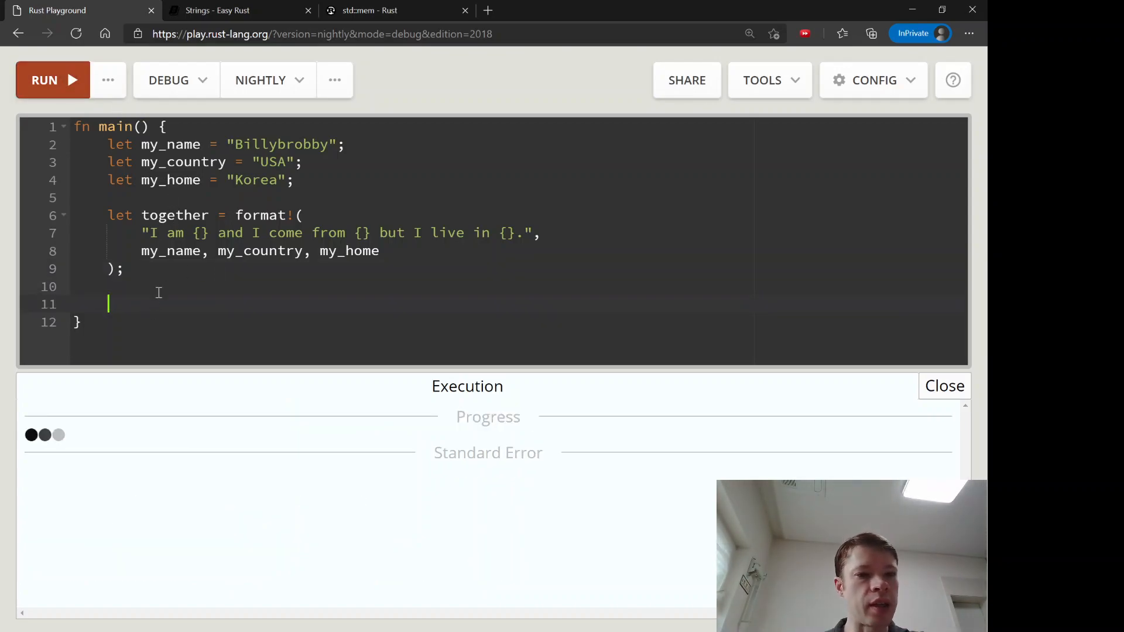
{"action": "type", "text": "println!("}
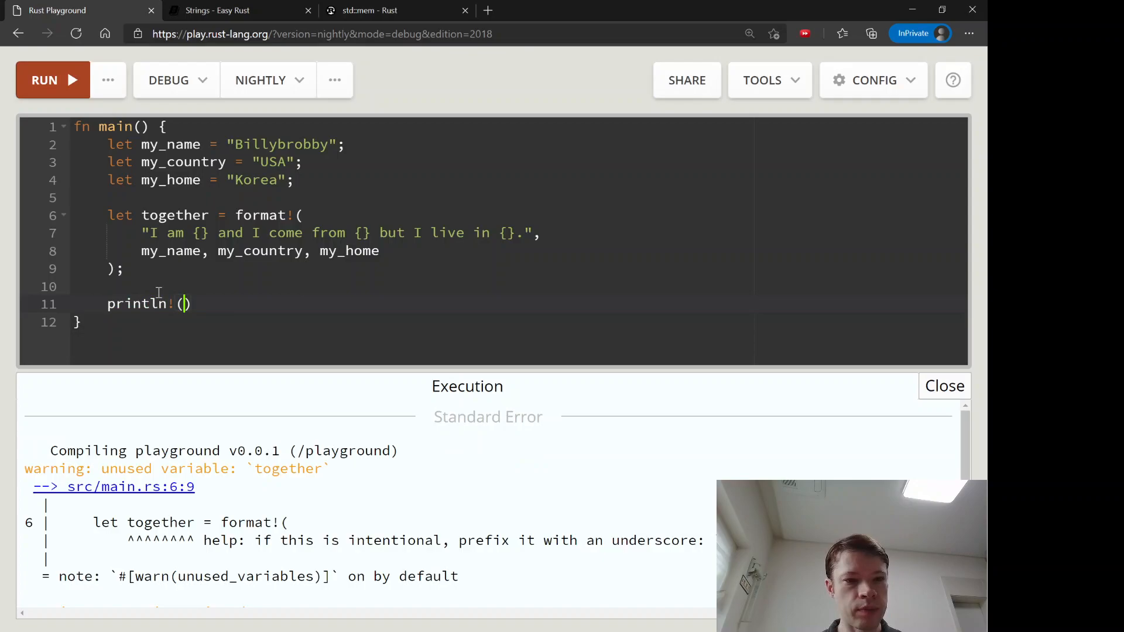
{"action": "type", "text": "\"{}\", tog"}
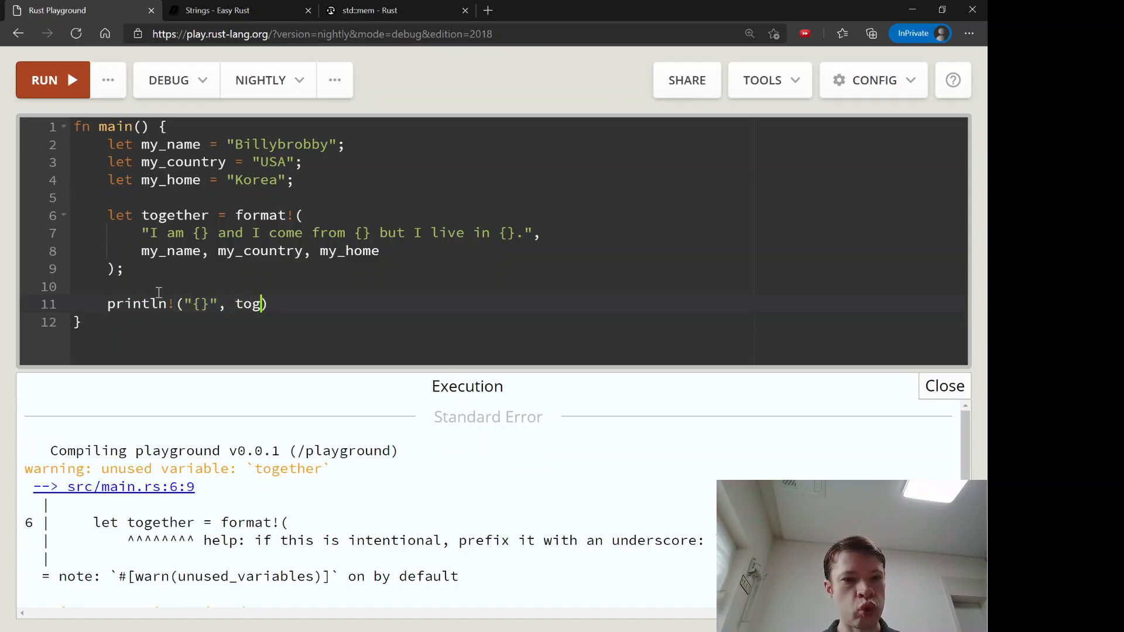
{"action": "type", "text": "ether);"}
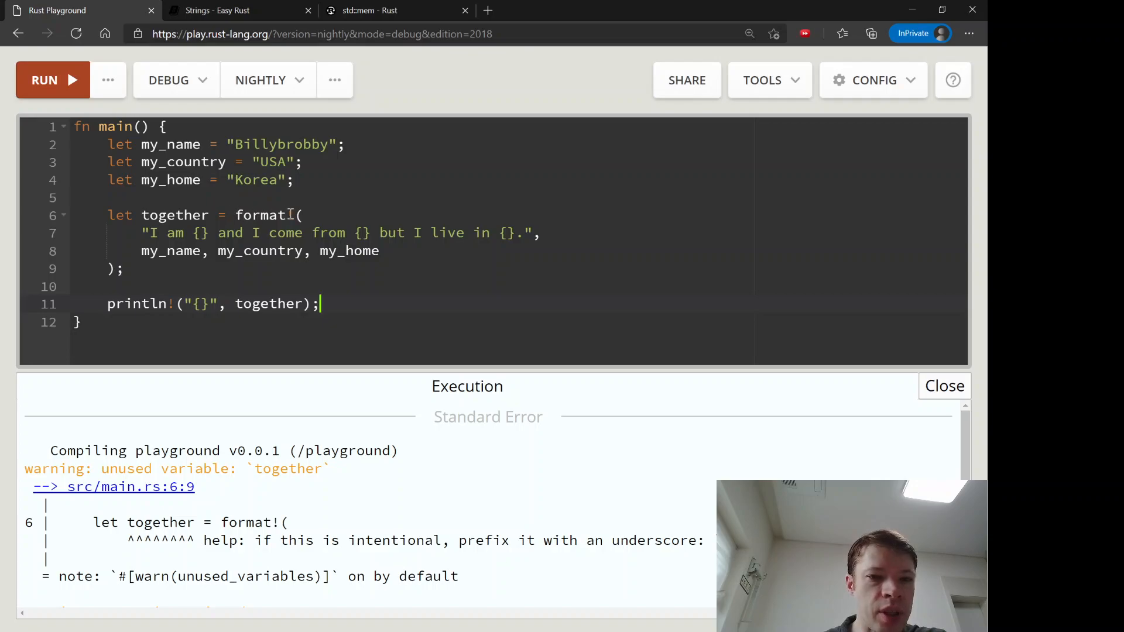
{"action": "left_click_drag", "start_coordinate": [142, 231], "coordinate": [327, 232]}
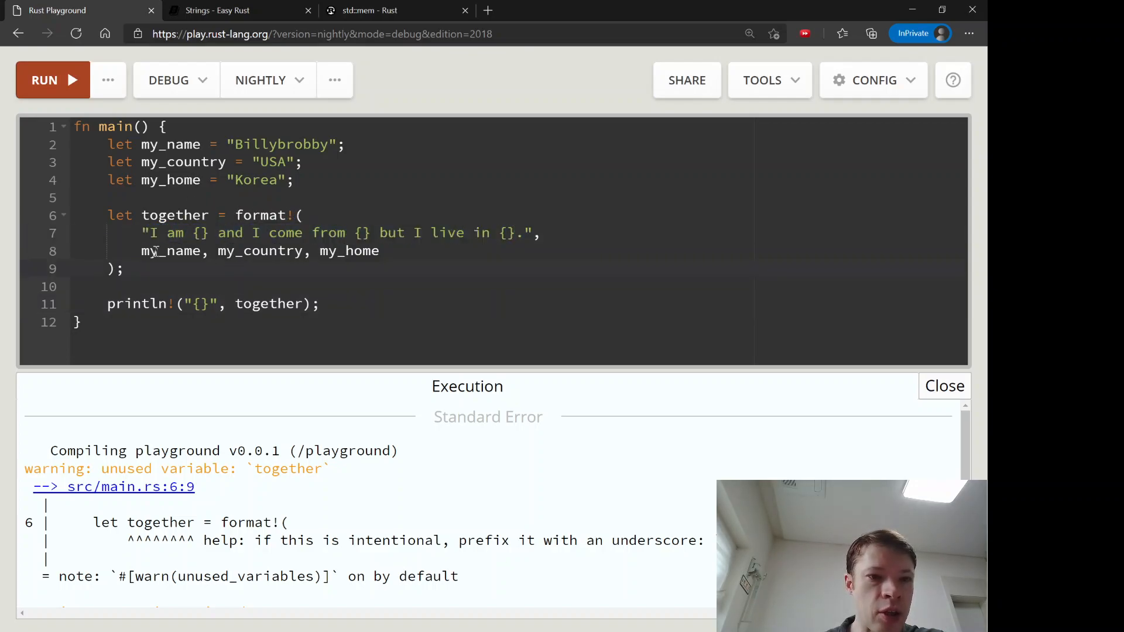
{"action": "double_click", "coordinate": [258, 250]}
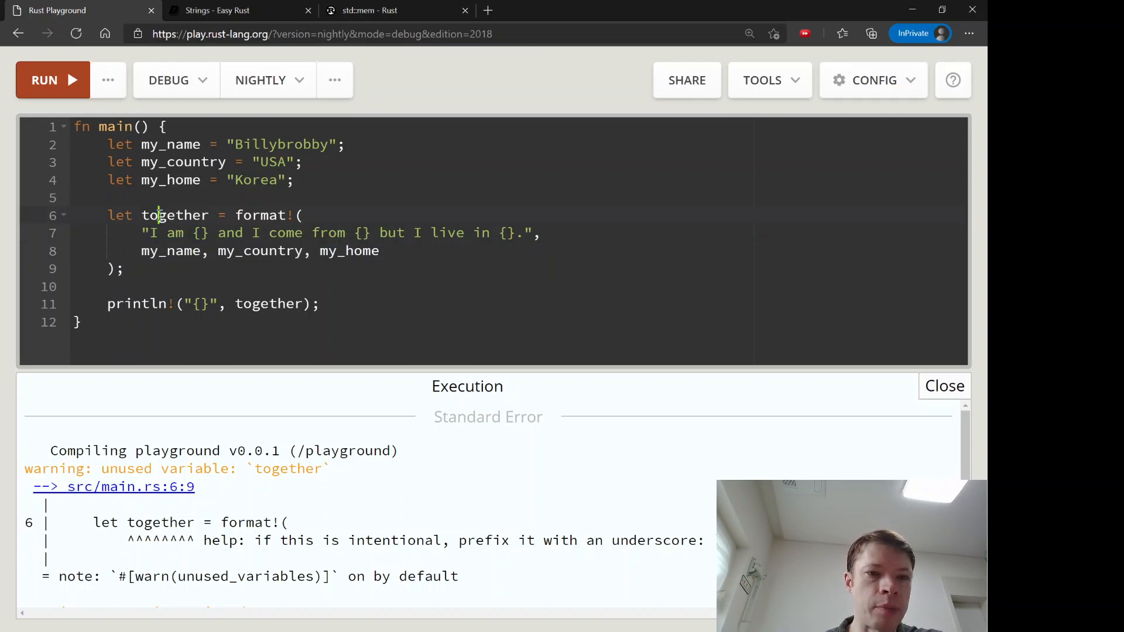
- Run it to print "I am Billybrobby and I come from USA but I live in Korea." and return to Easy Rust
{"action": "left_click", "coordinate": [52, 80]}
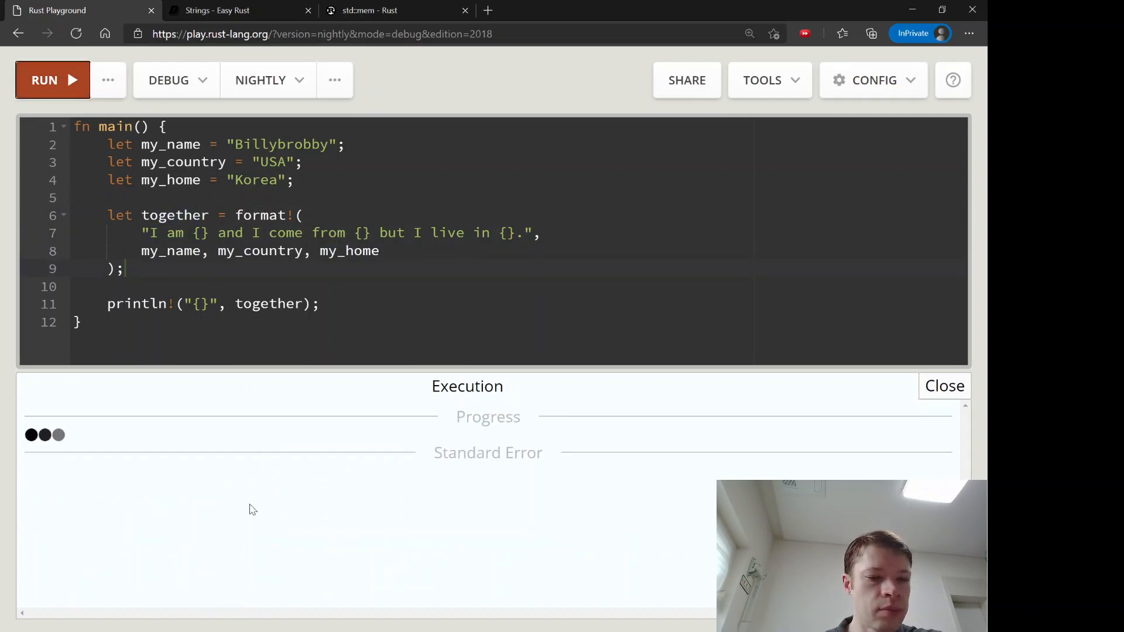
{"action": "left_click", "coordinate": [53, 79]}
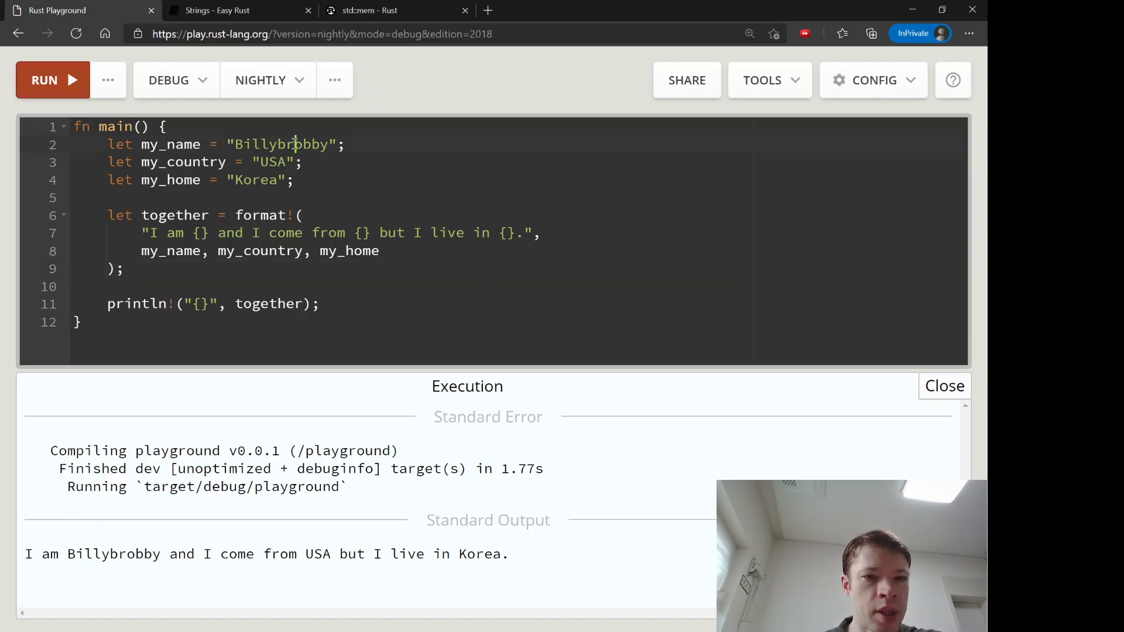
{"action": "double_click", "coordinate": [280, 144]}
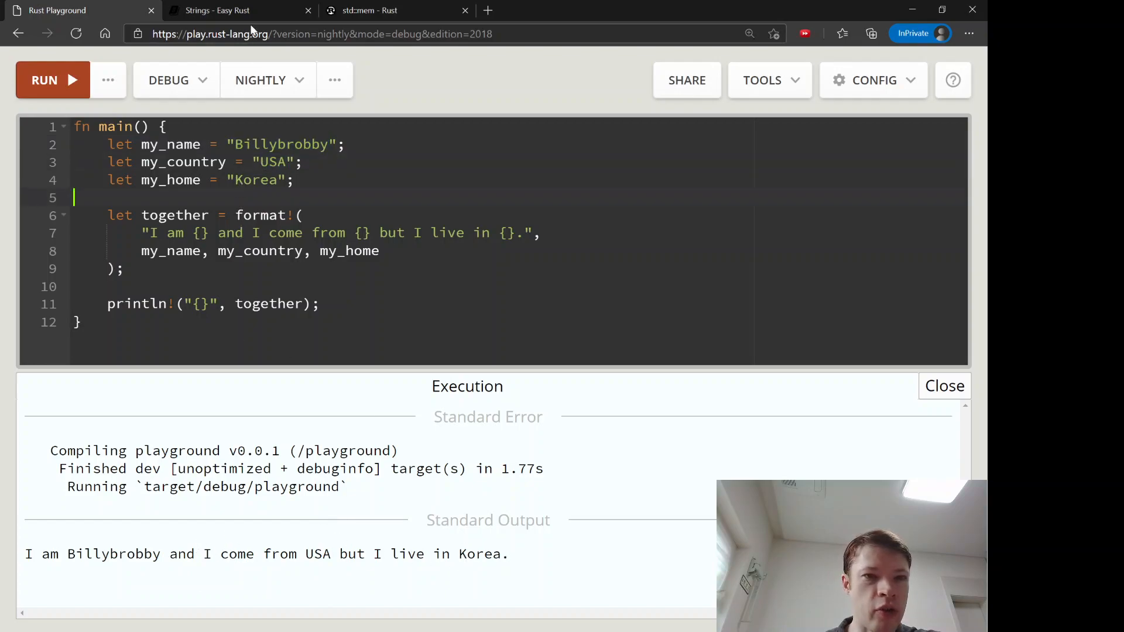
{"action": "left_click", "coordinate": [237, 11]}
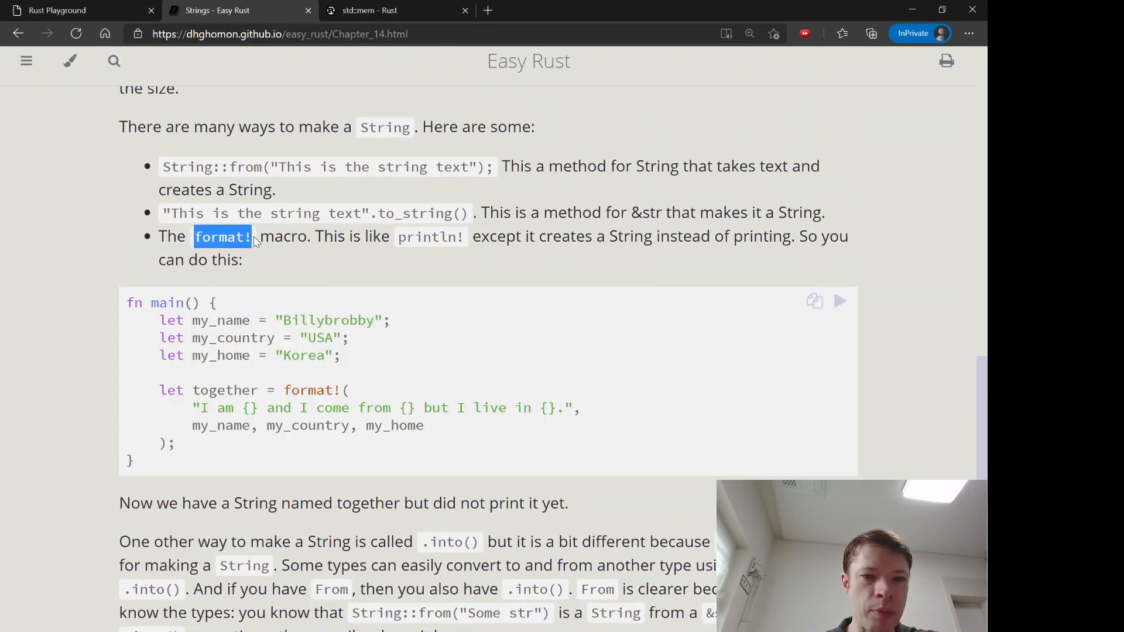
- Scroll to the .into() explanation, mark the term and select its my_string example code
{"action": "scroll", "scroll_direction": "down", "scroll_amount": 3}
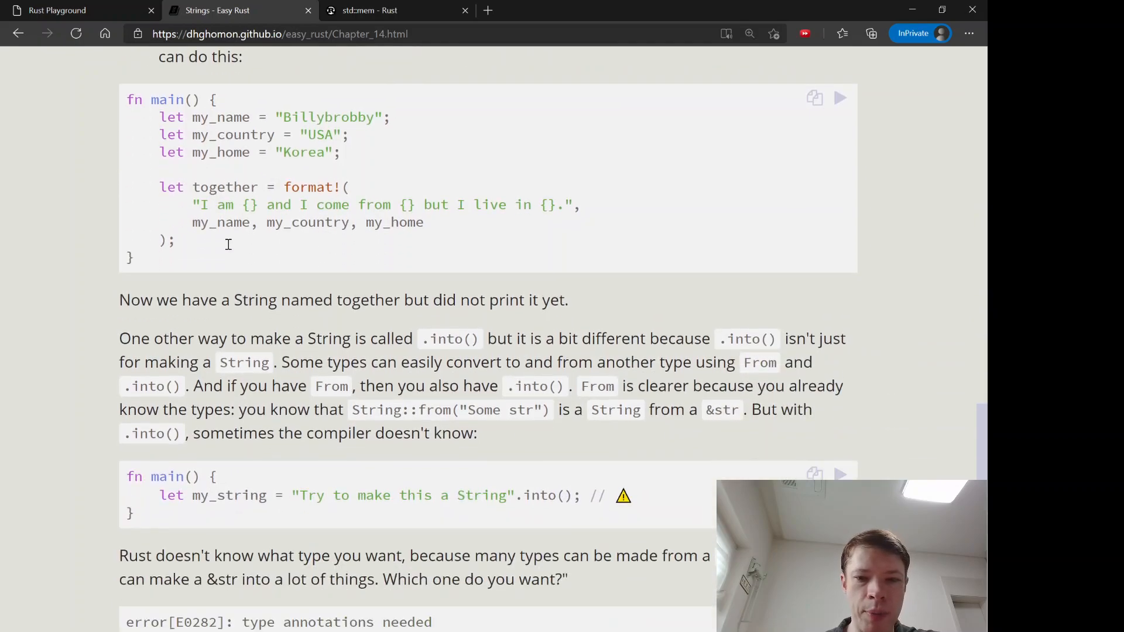
{"action": "scroll", "scroll_direction": "down", "scroll_amount": 3}
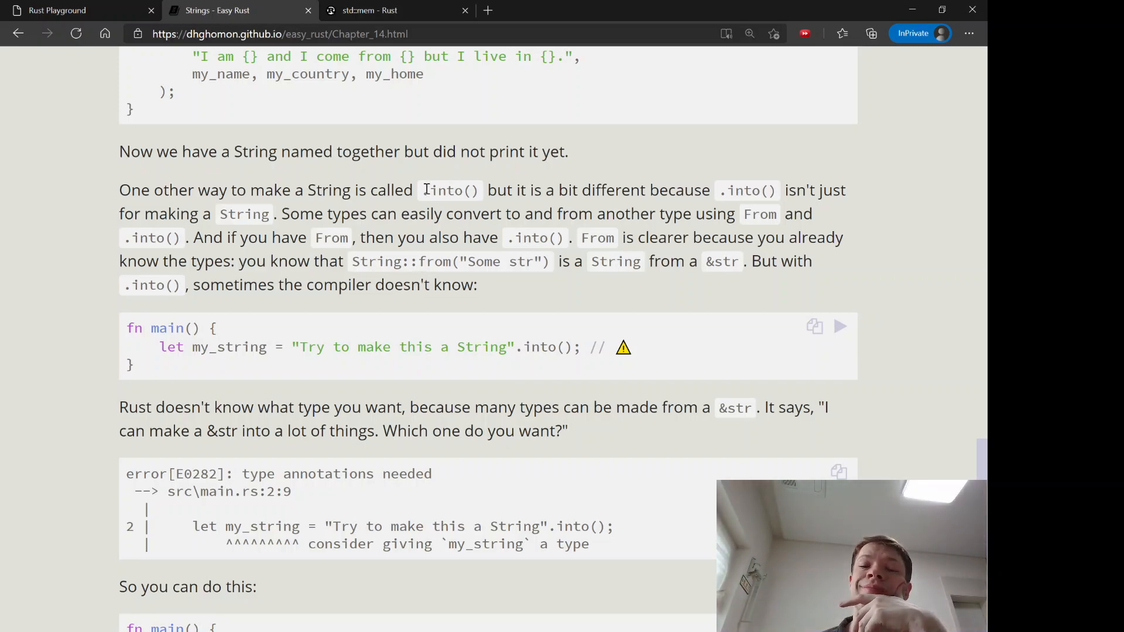
{"action": "double_click", "coordinate": [448, 189]}
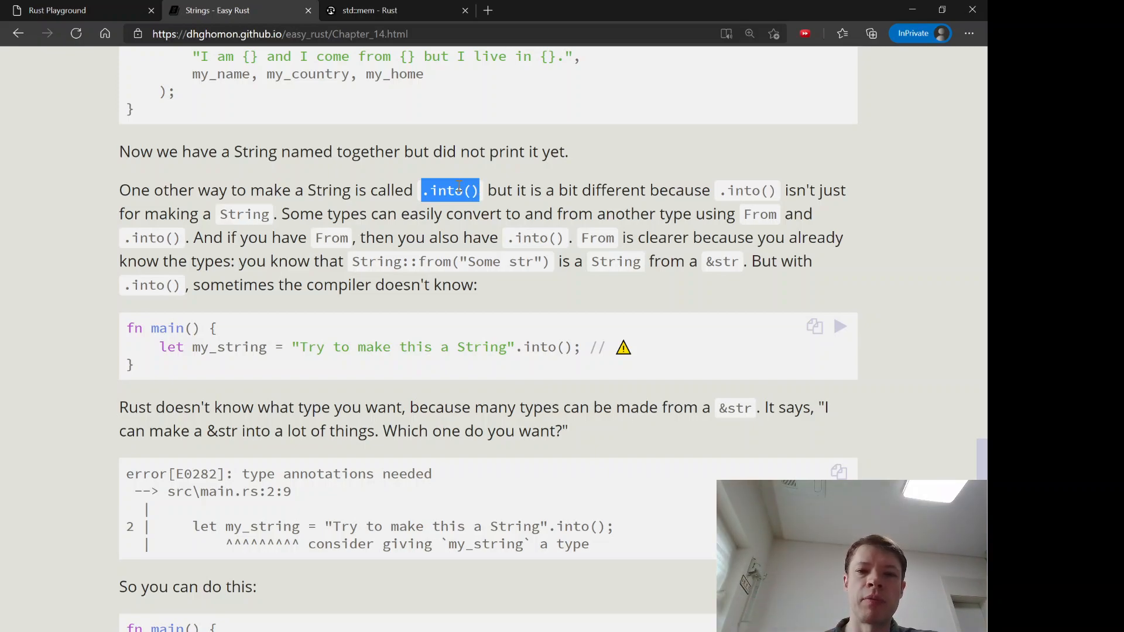
{"action": "left_click_drag", "start_coordinate": [125, 328], "coordinate": [638, 365]}
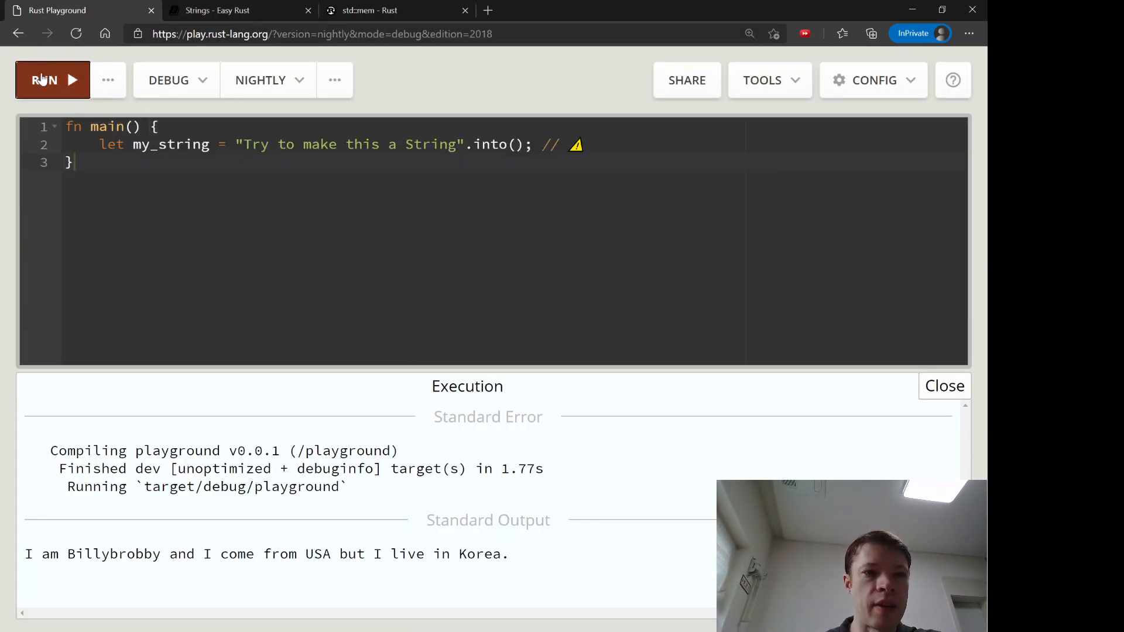
- Run the pasted .into() example, getting error E0282 type annotations needed for my_string
{"action": "left_click", "coordinate": [45, 80]}
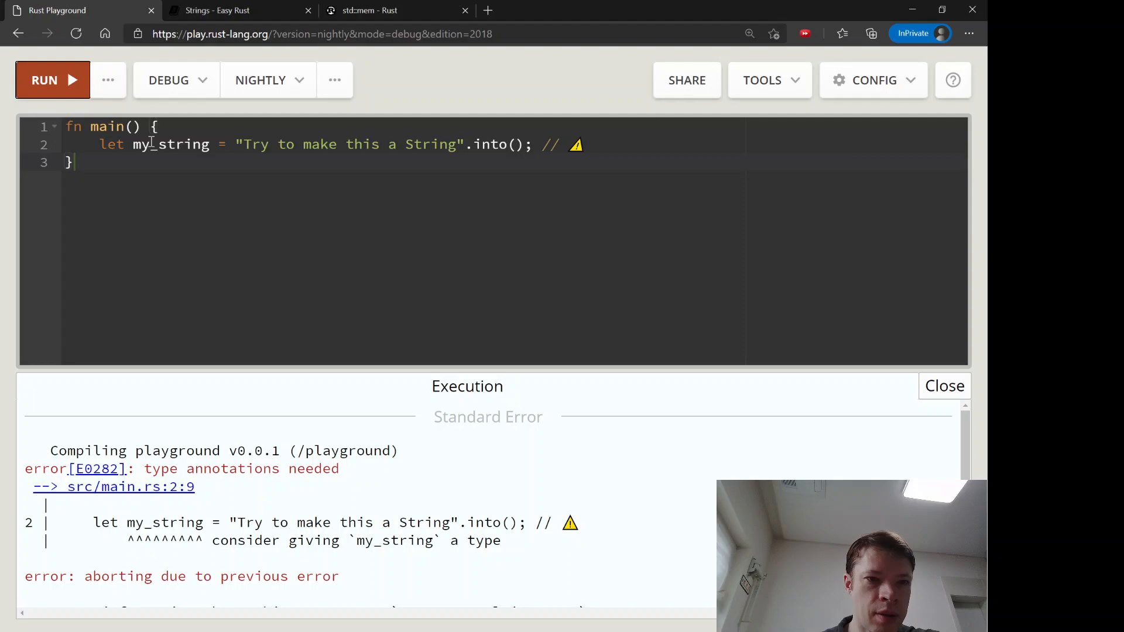
{"action": "left_click_drag", "start_coordinate": [98, 144], "coordinate": [228, 144]}
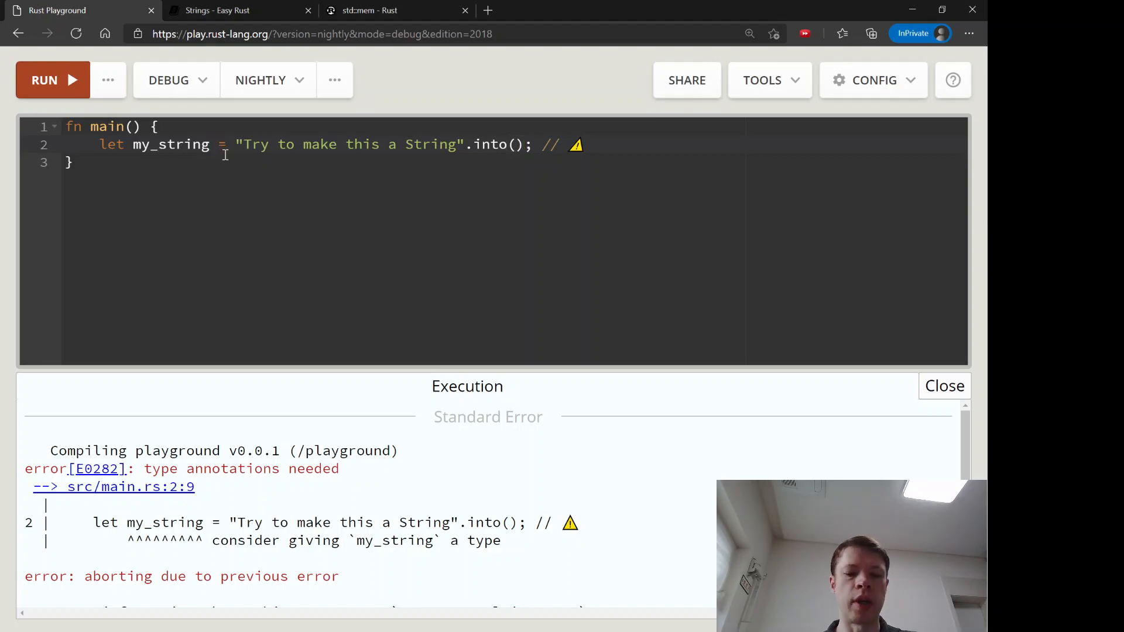
- Annotate my_string as : String and run, compiling with only an unused-variable warning
{"action": "type", "text": ": S"}
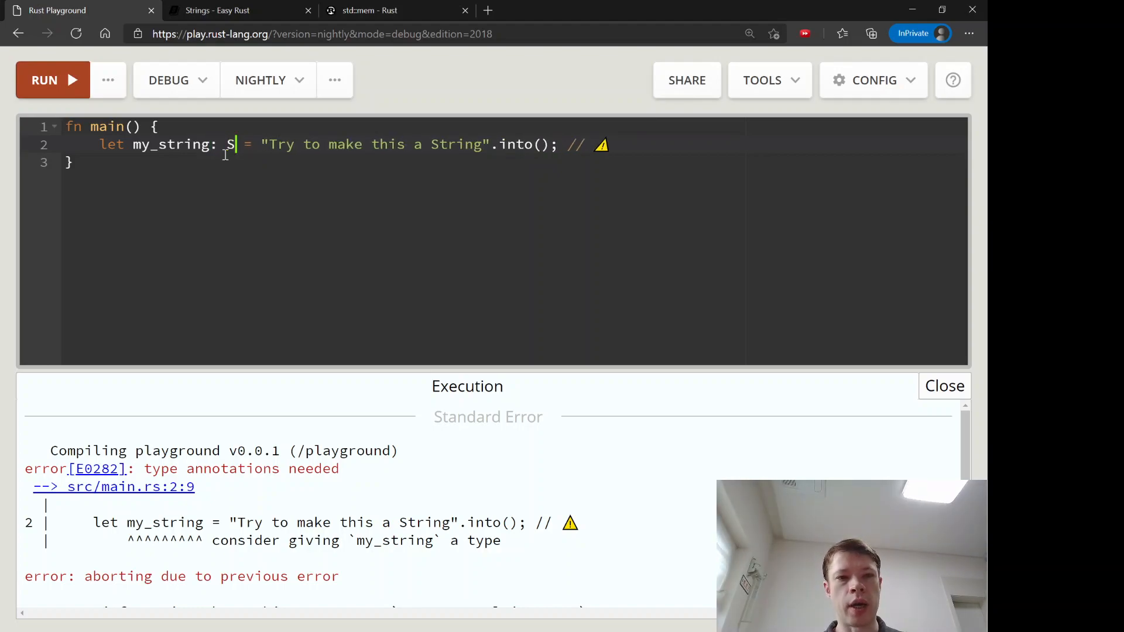
{"action": "type", "text": "tring"}
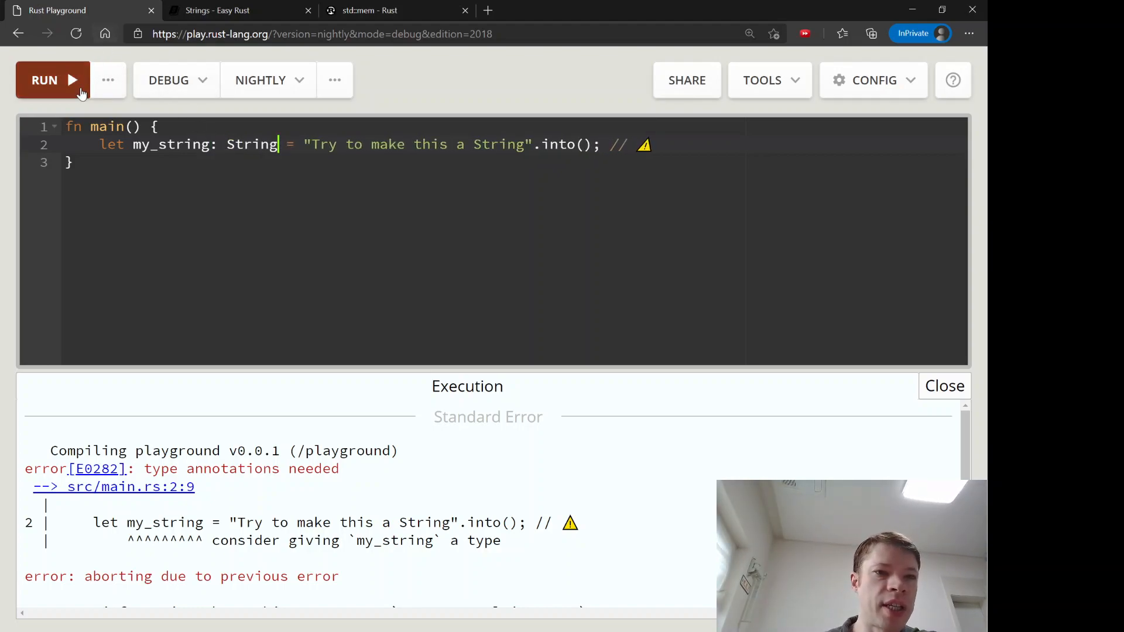
{"action": "left_click", "coordinate": [45, 79]}
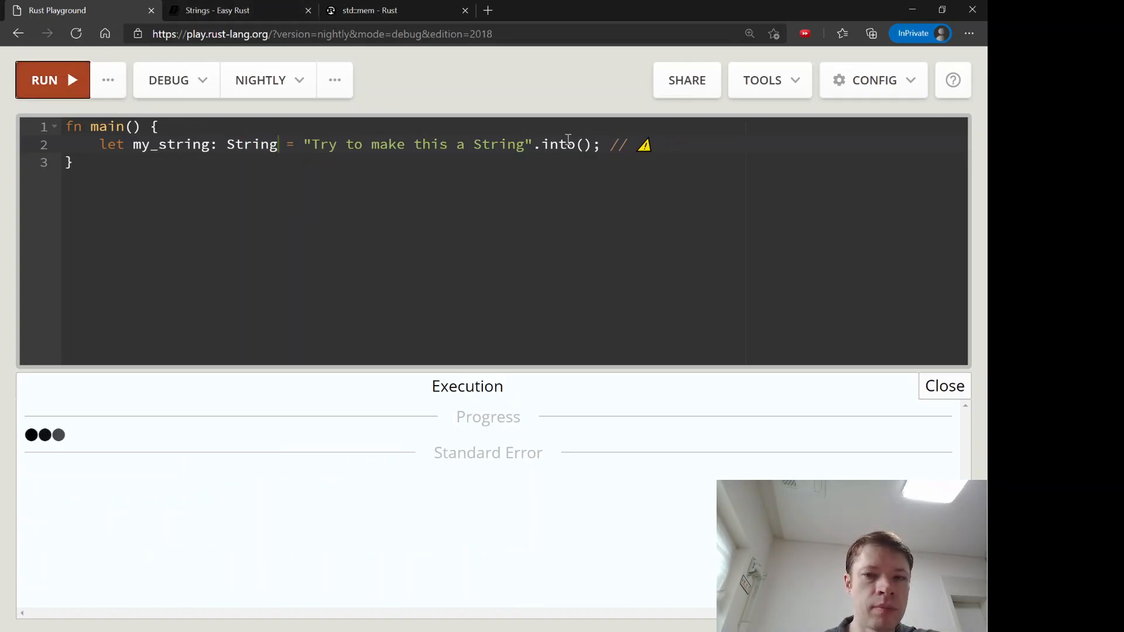
{"action": "left_click", "coordinate": [44, 79]}
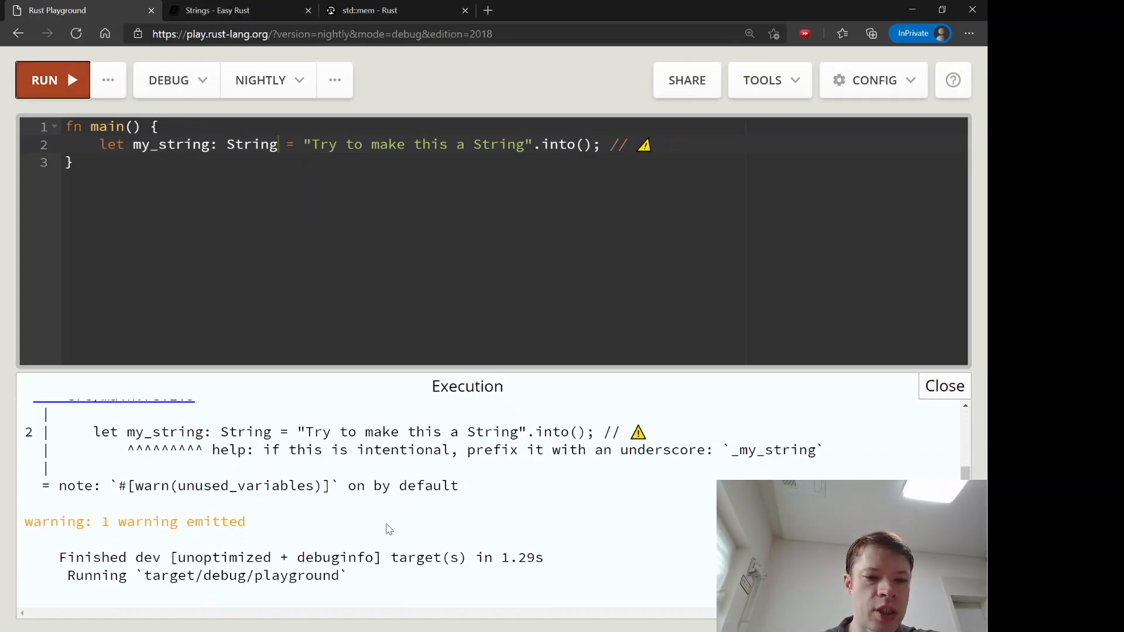
{"action": "left_click", "coordinate": [240, 11]}
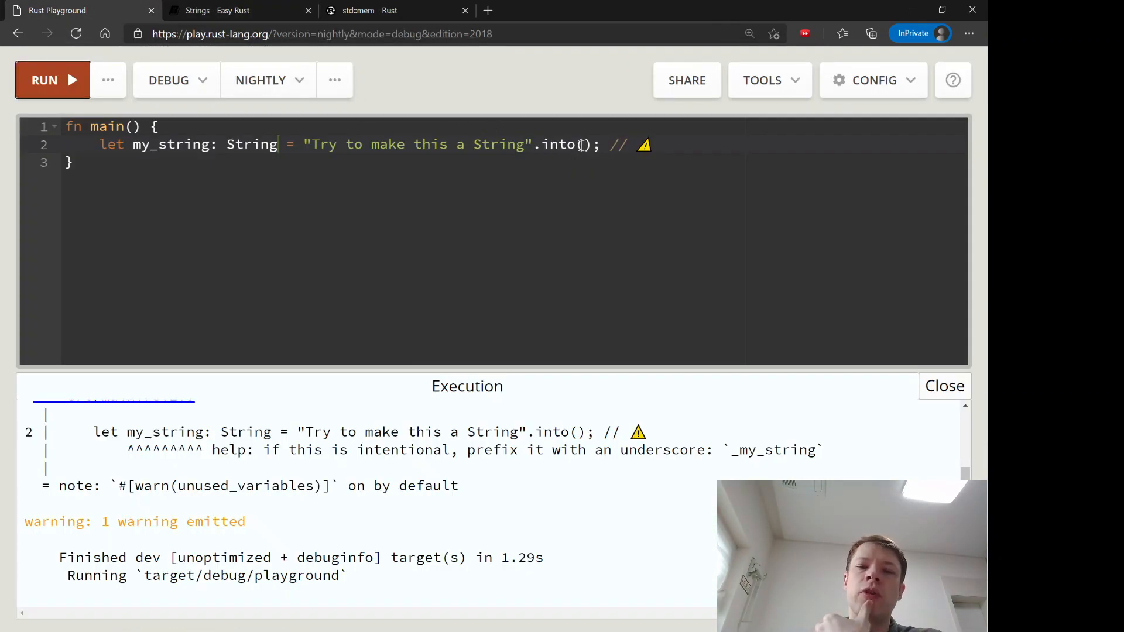
{"action": "double_click", "coordinate": [551, 144]}
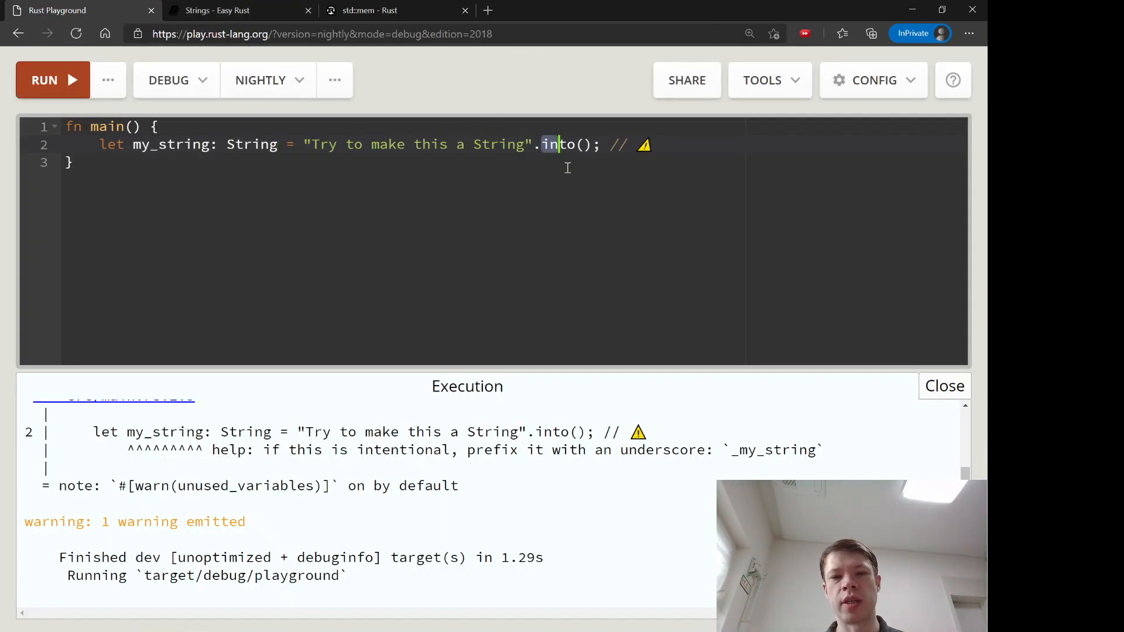
- Switch my_string to .to_string(), add String::from("tho...") and .into() lines, then back to Easy Rust
{"action": "type", "text": "to_string"}
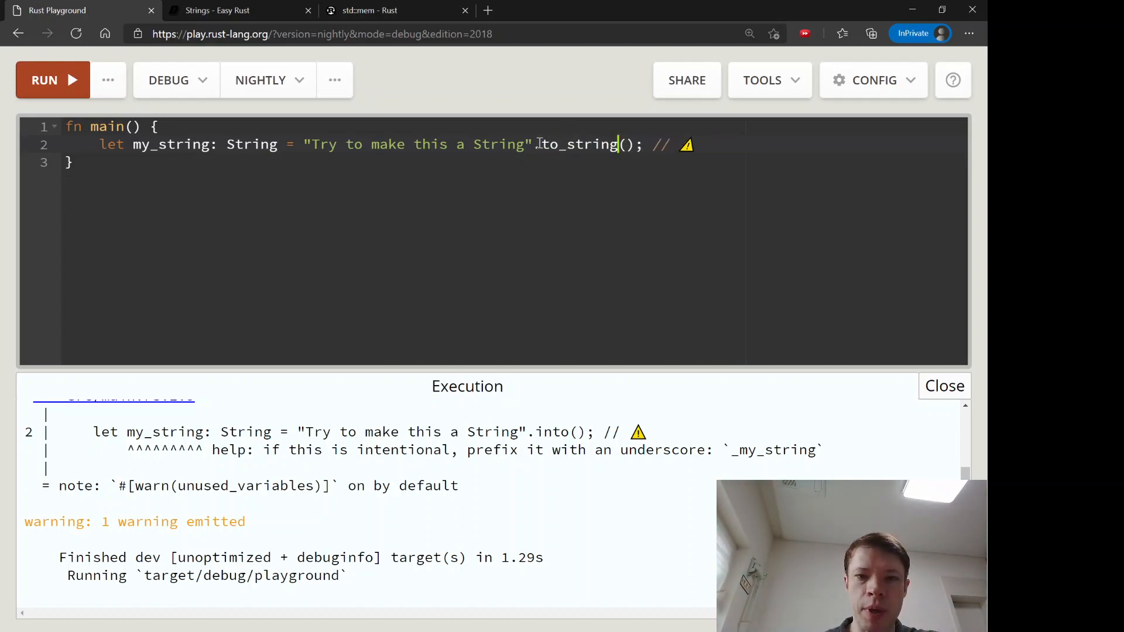
{"action": "key", "text": "enter"}
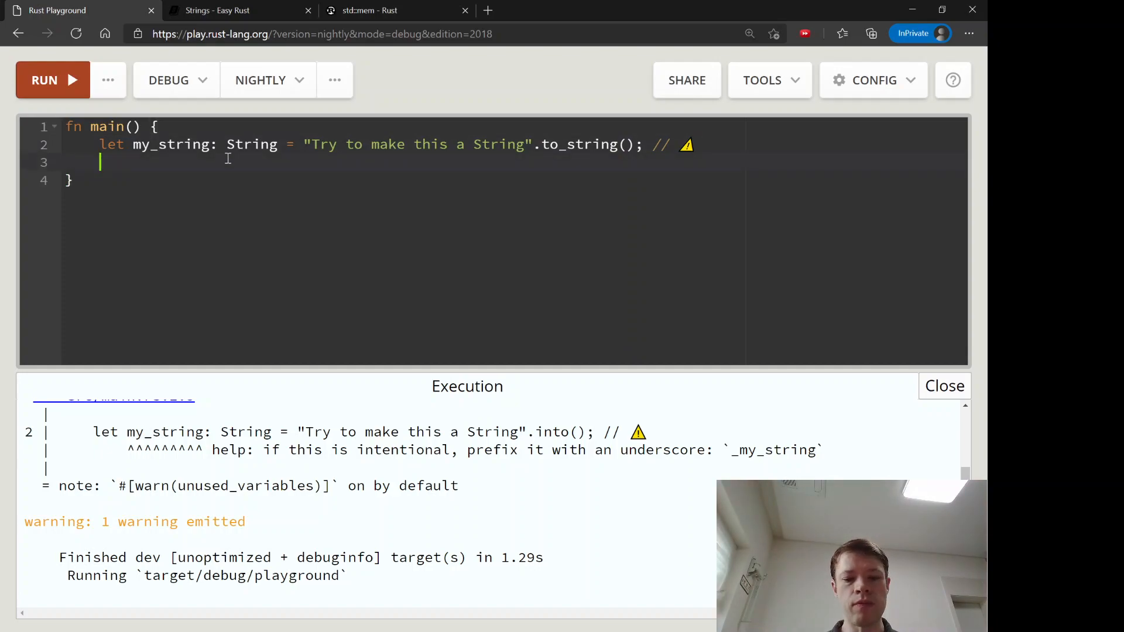
{"action": "type", "text": "String::from("}
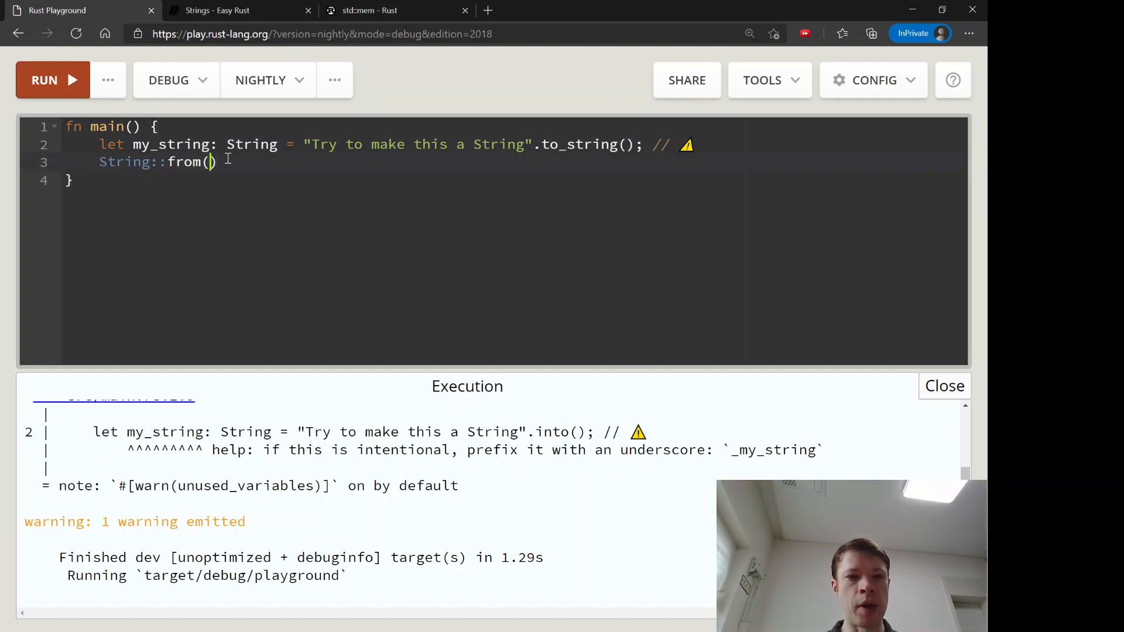
{"action": "type", "text": "\"\"thothoet\""}
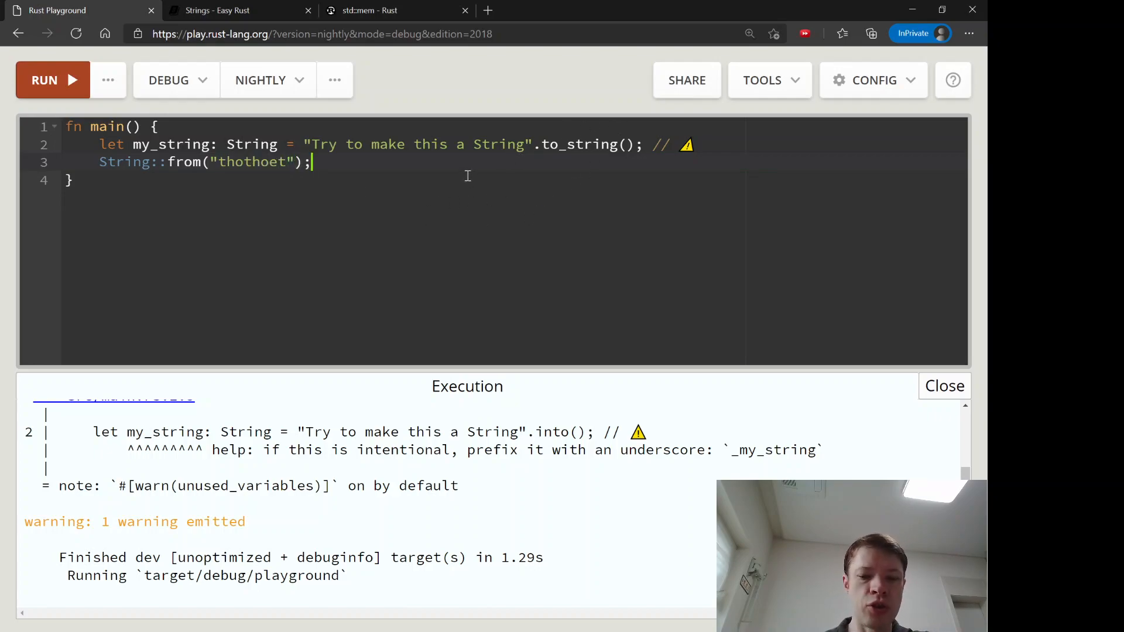
{"action": "type", "text": ".into()"}
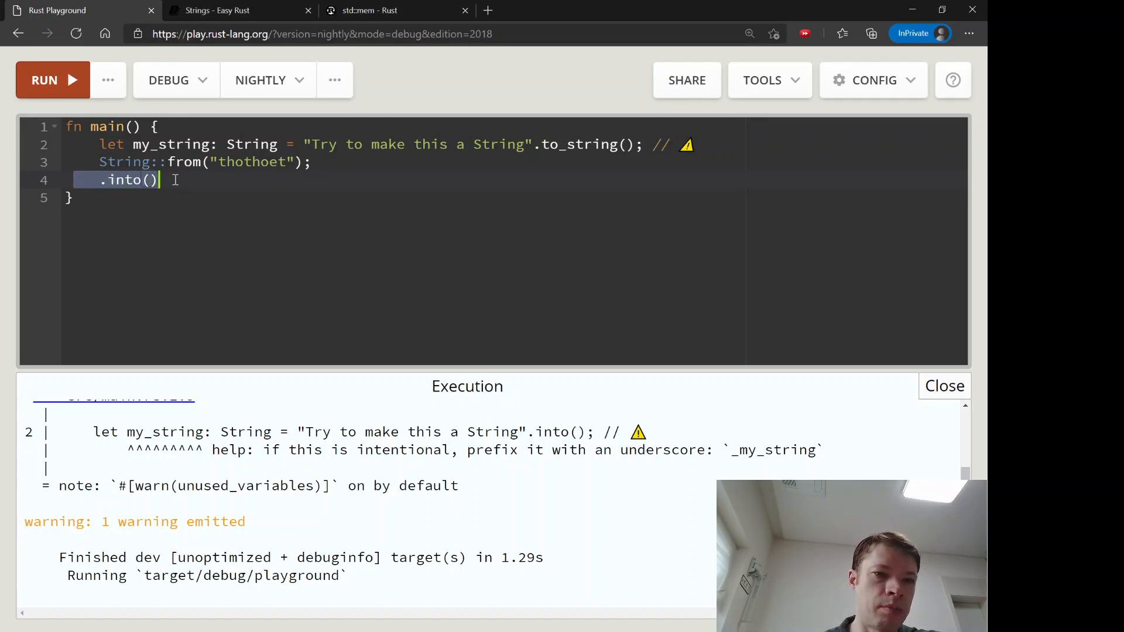
{"action": "mouse_move", "coordinate": [210, 53]}
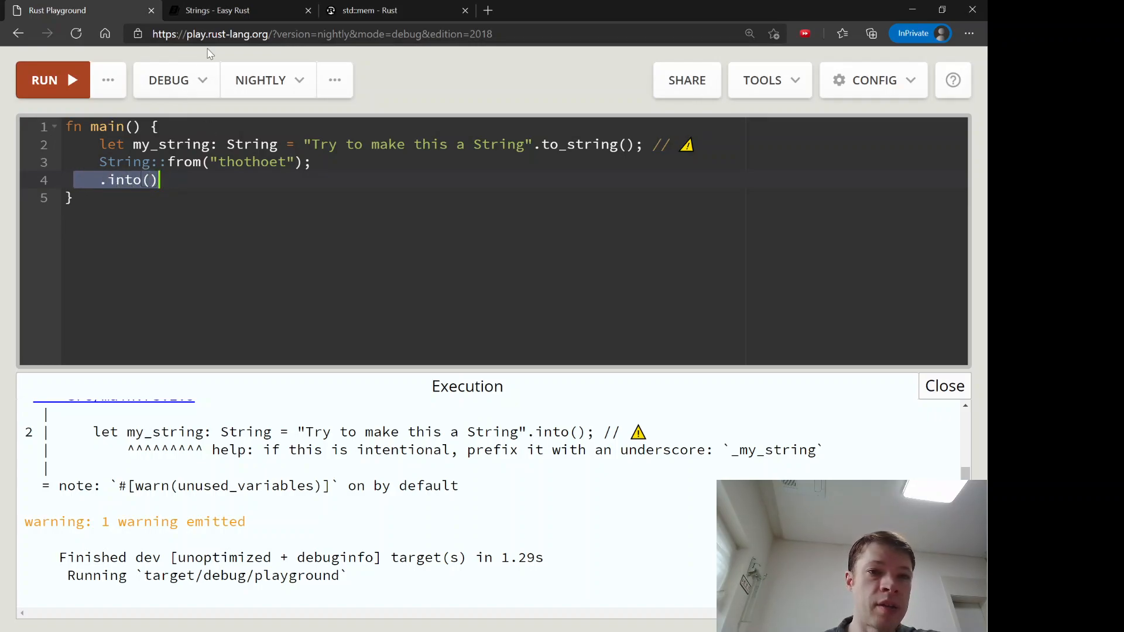
{"action": "left_click", "coordinate": [219, 10]}
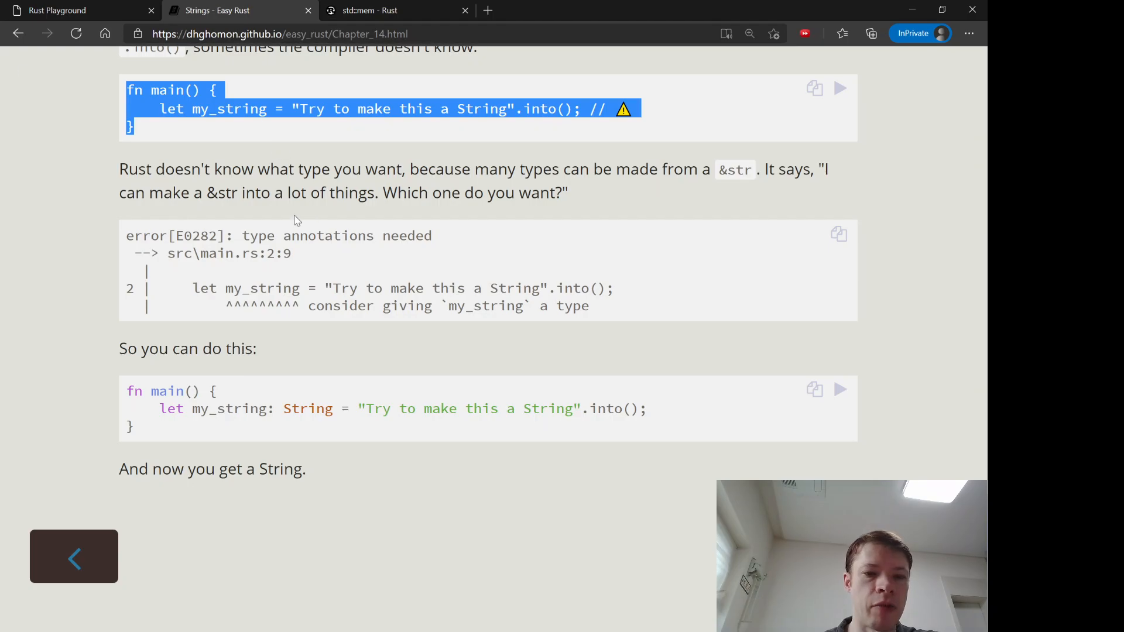